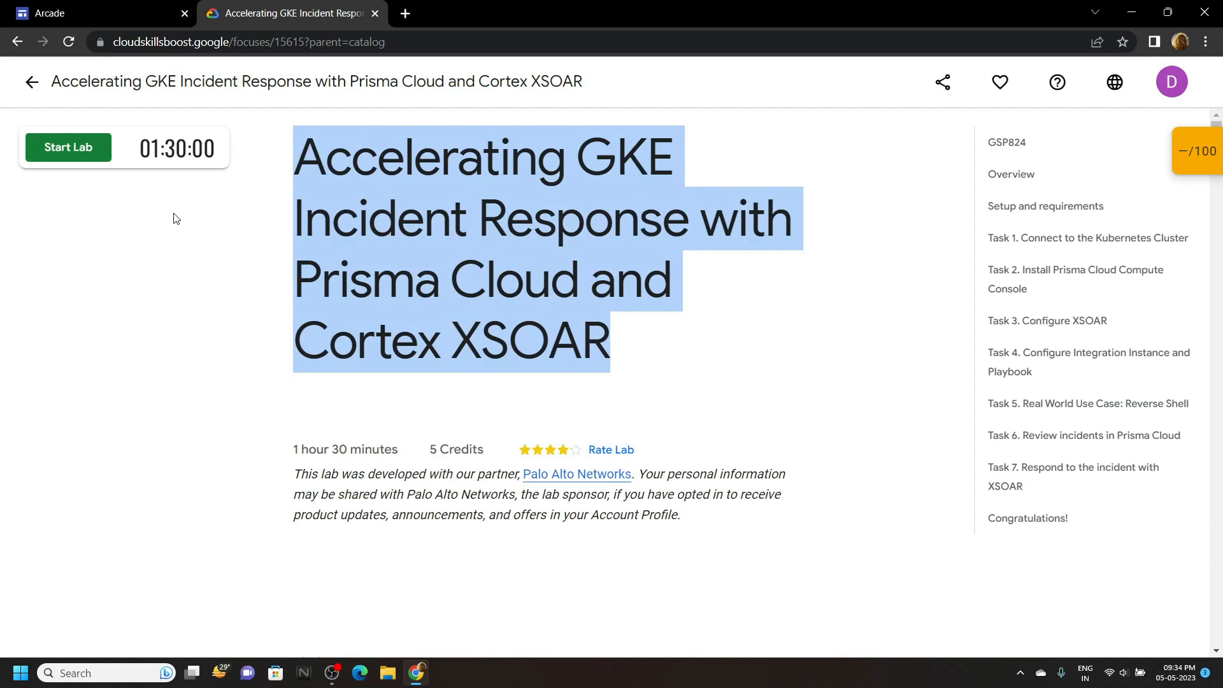
- Start the GKE incident response lab and copy its sign-in credentials
left_click(67, 148)
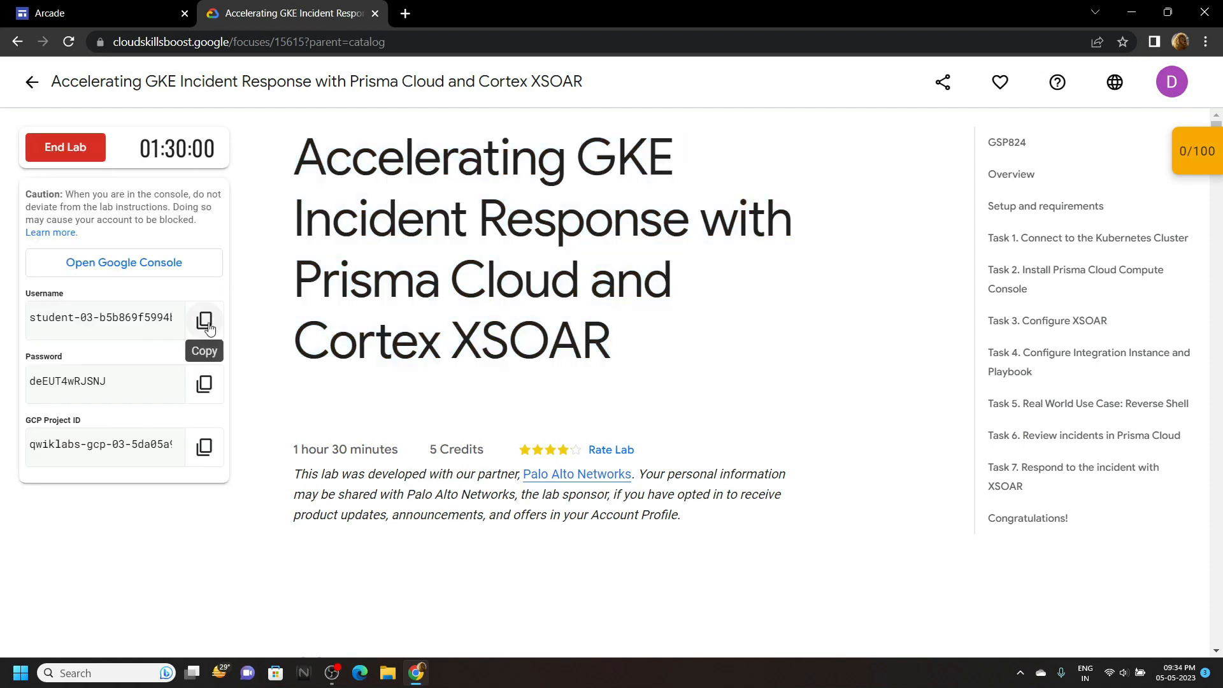
right_click(124, 262)
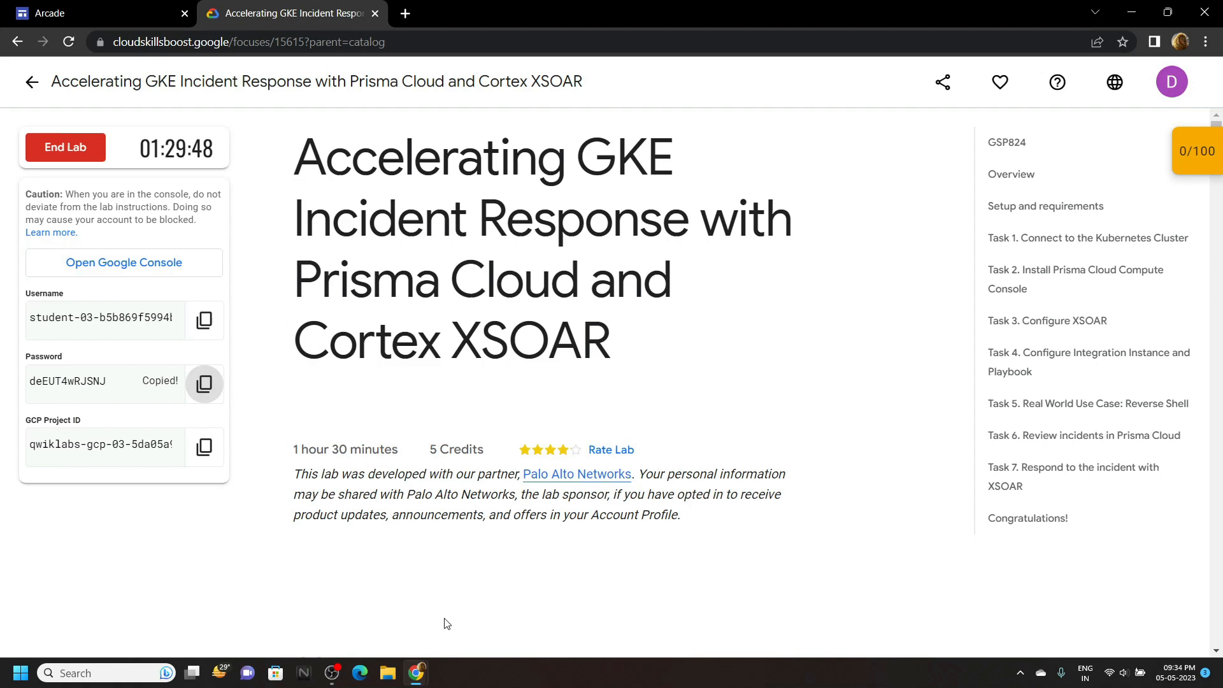
- Search the console for 'kubernetes' and open the Kubernetes Engine clusters list
left_click(122, 262)
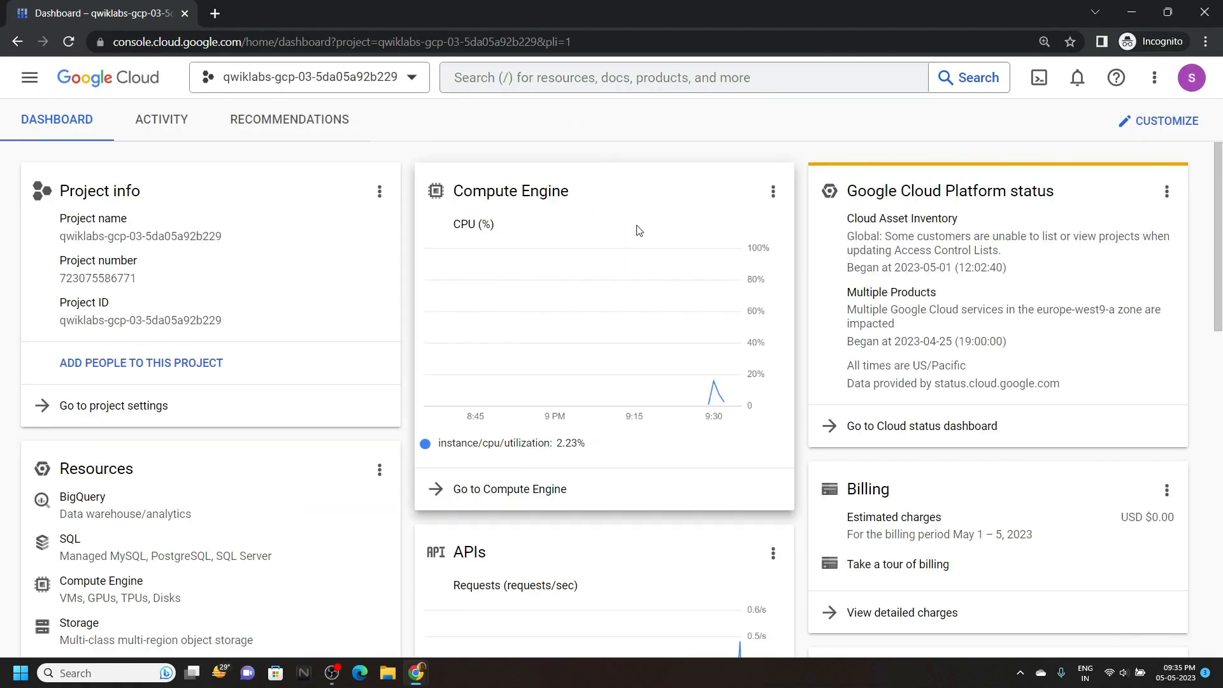
left_click(683, 78)
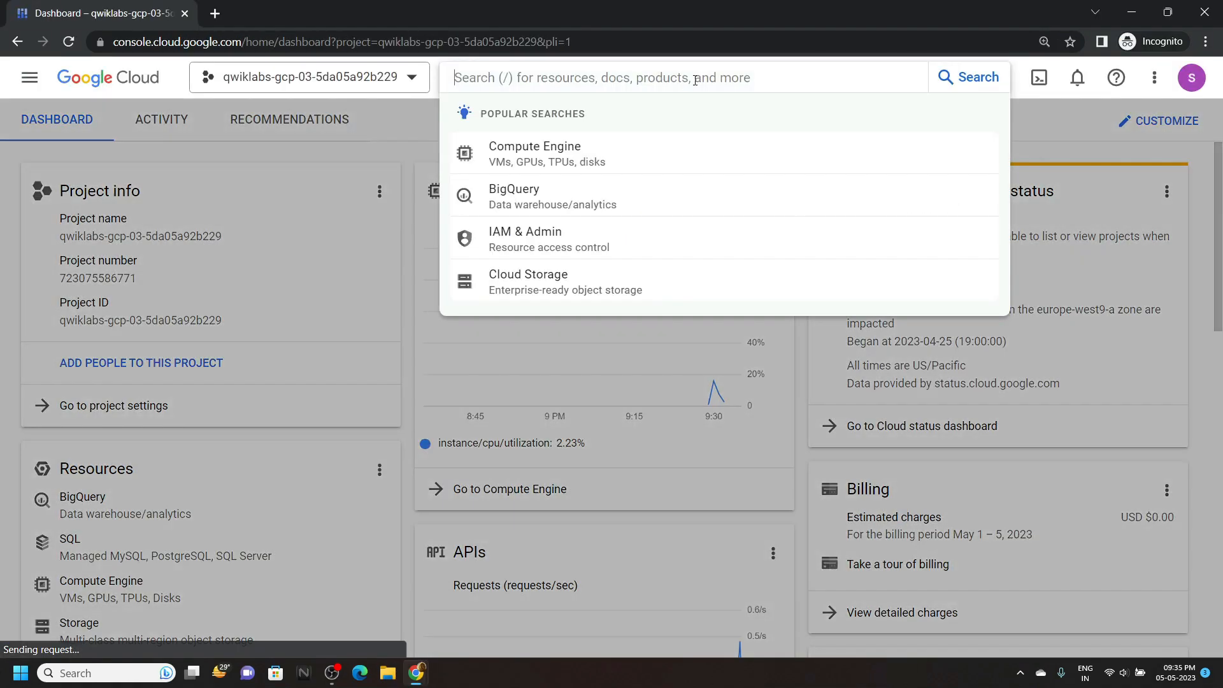
type("kubernetes")
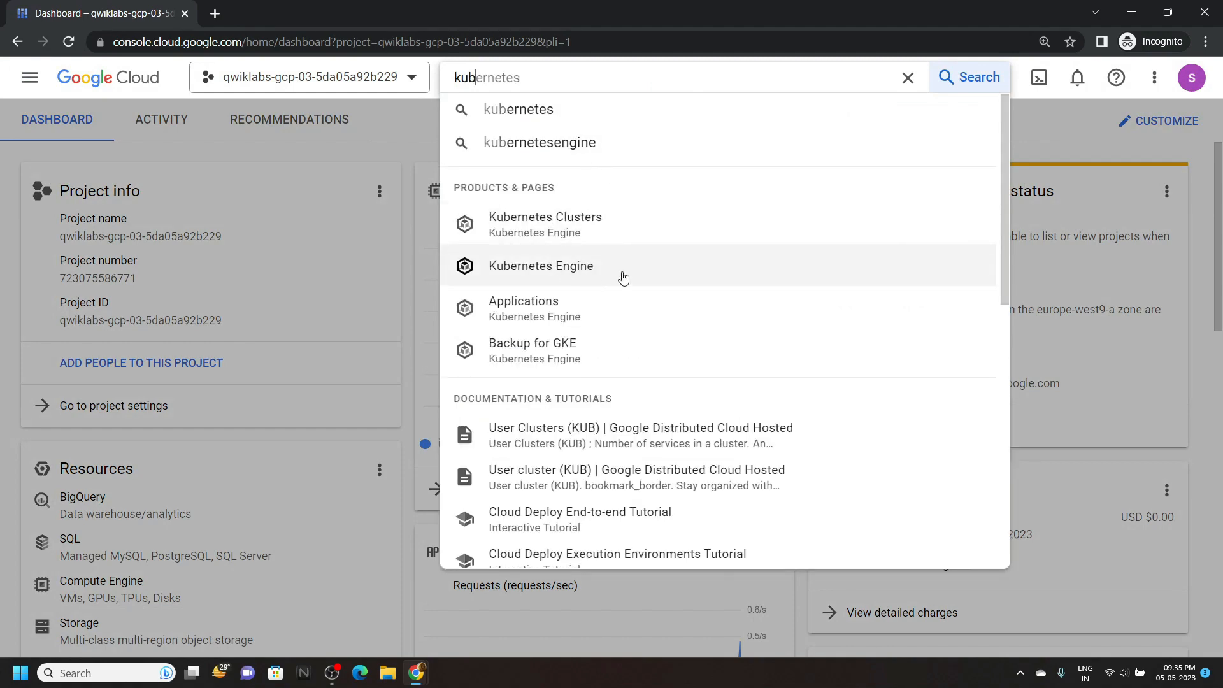
left_click(545, 224)
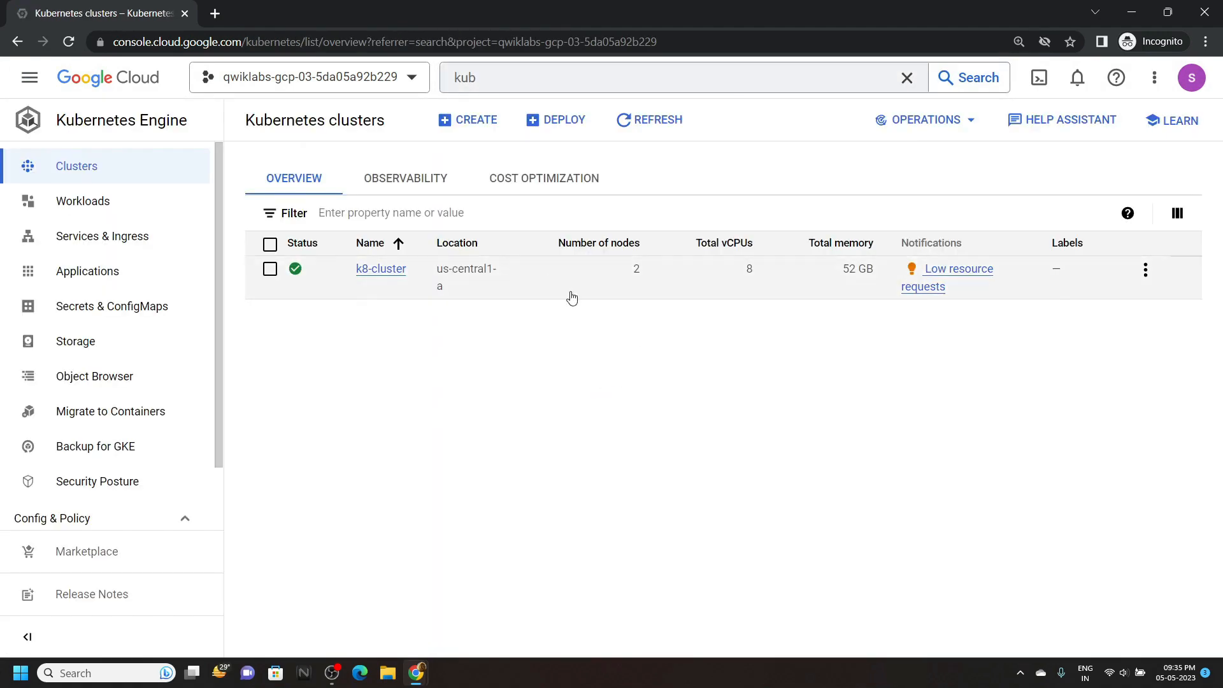
mouse_move(1145, 270)
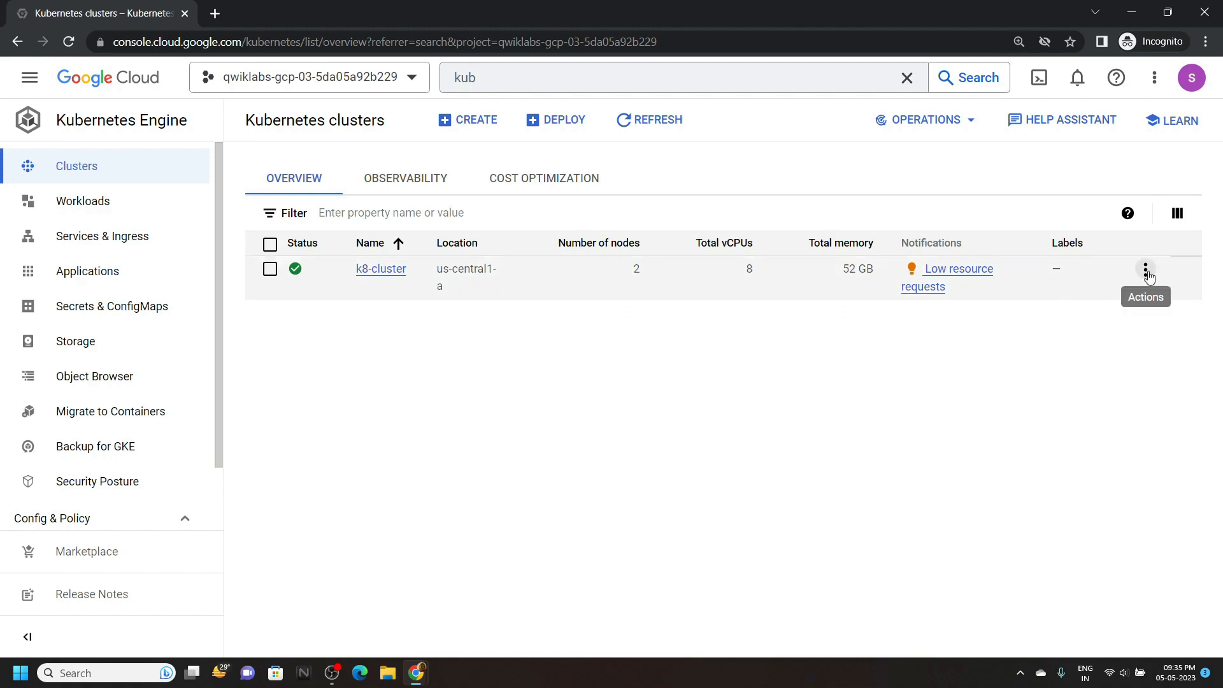
- Connect to k8-cluster via Cloud Shell, running get-credentials and authorizing the shell
left_click(1145, 270)
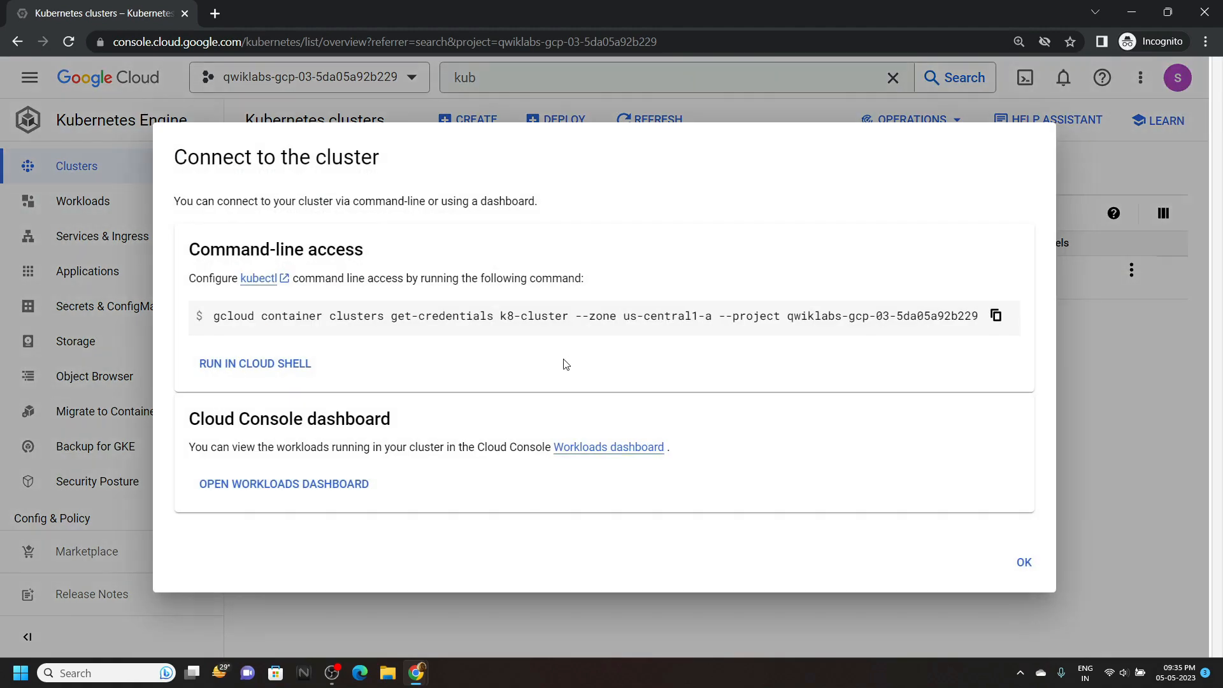
left_click(255, 363)
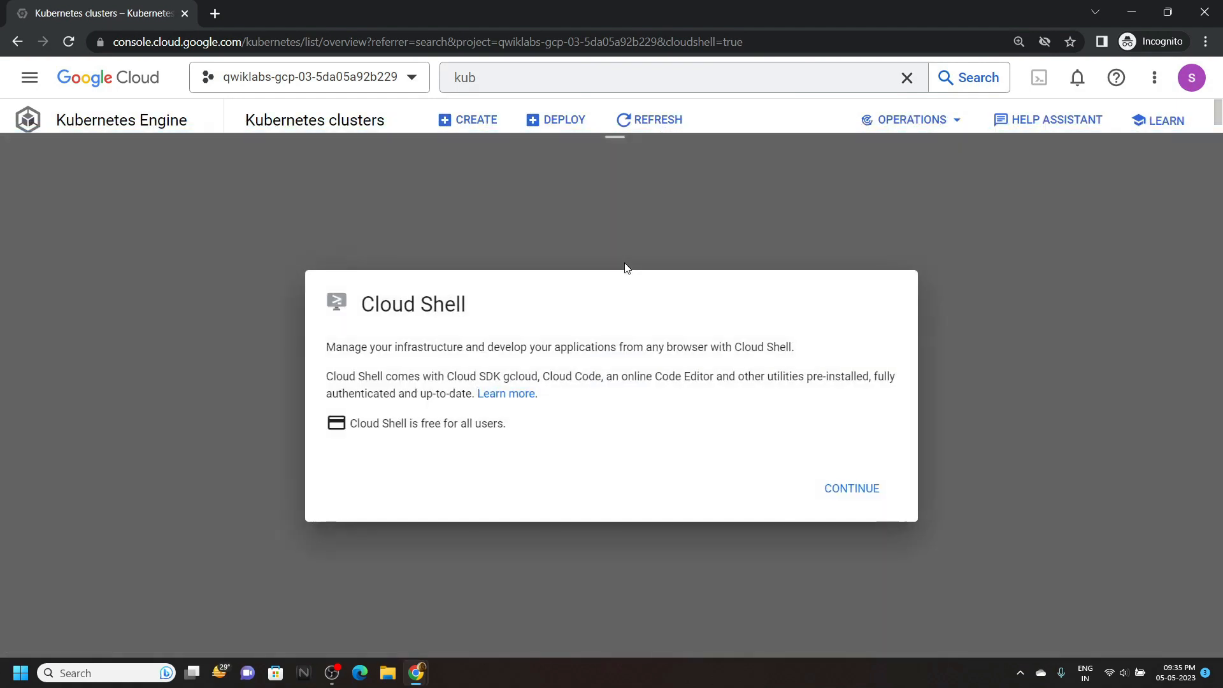
left_click(851, 488)
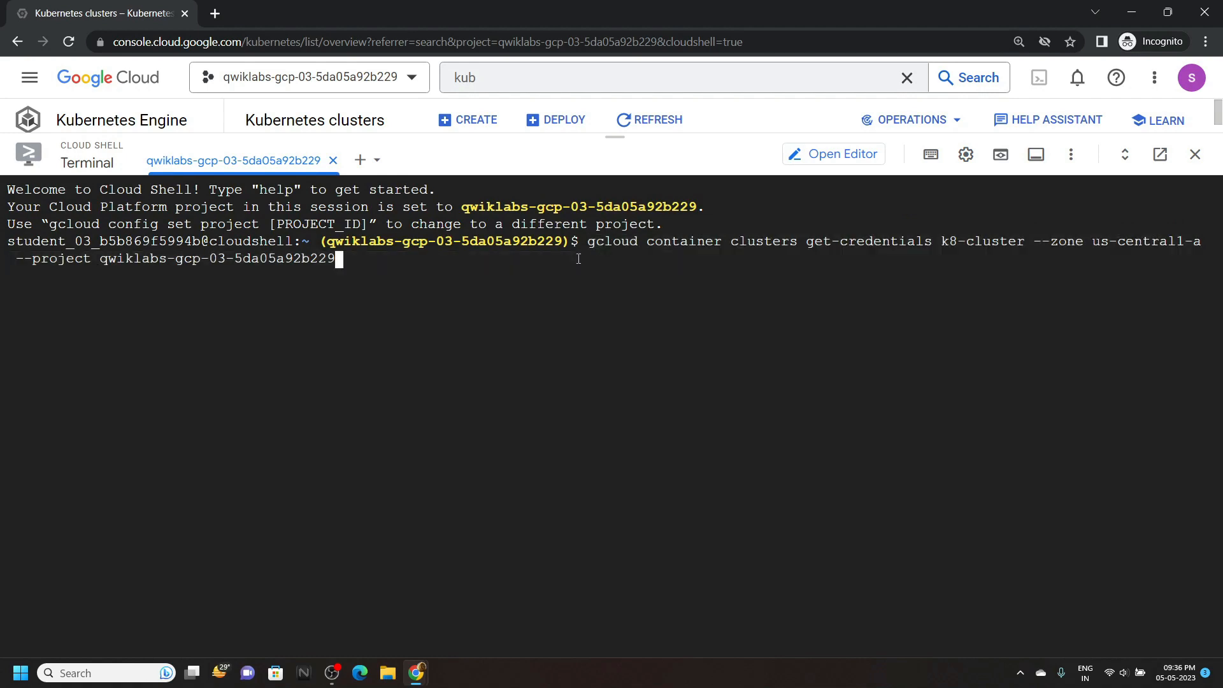
key("Return")
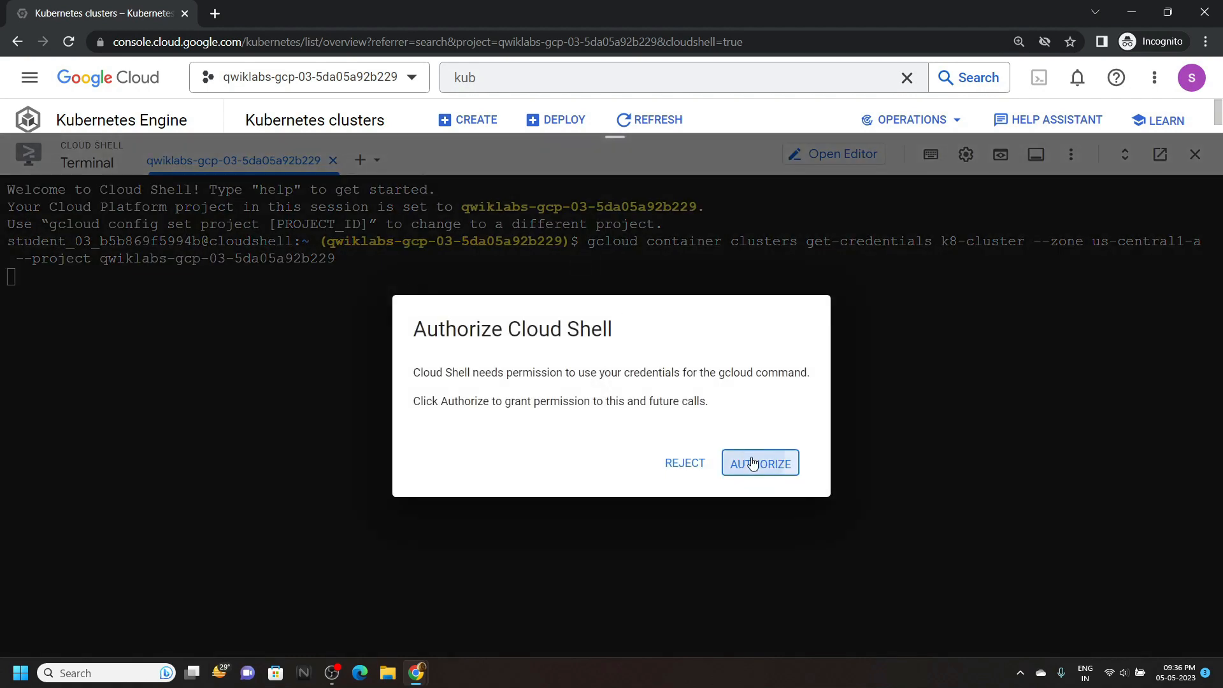
left_click(758, 462)
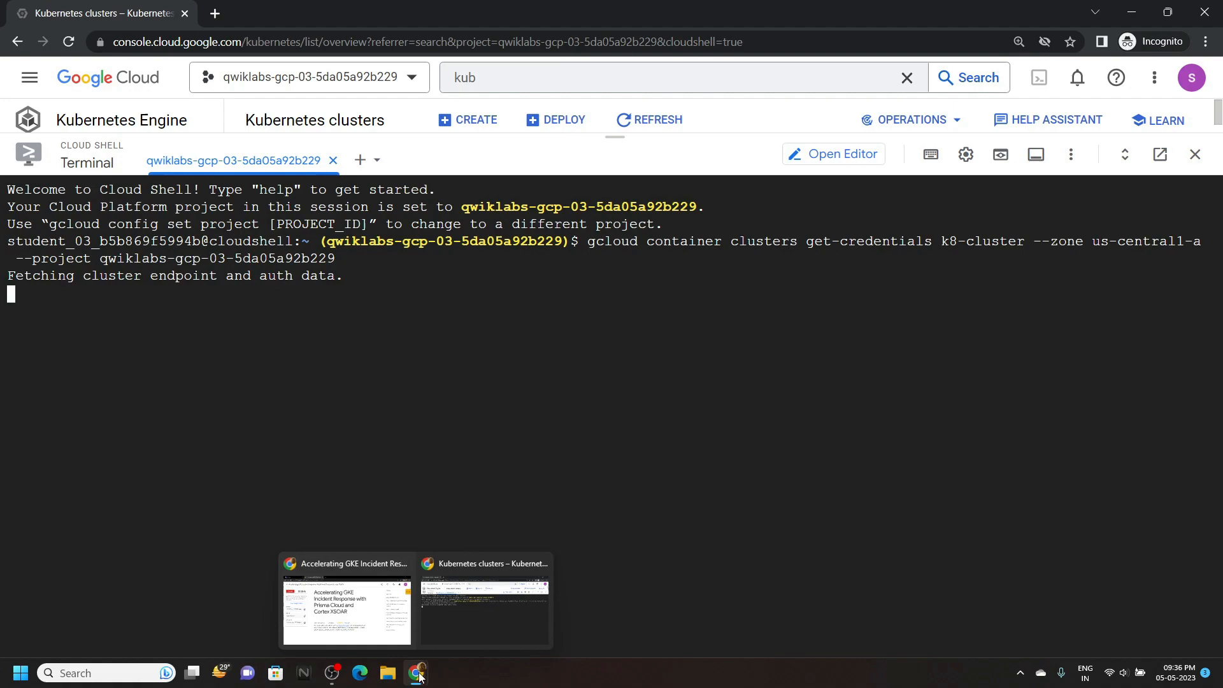
- Run the Task 2 commands and 'gsutil cat gs://pcc01/token.txt ; echo' to retrieve the token
left_click(347, 610)
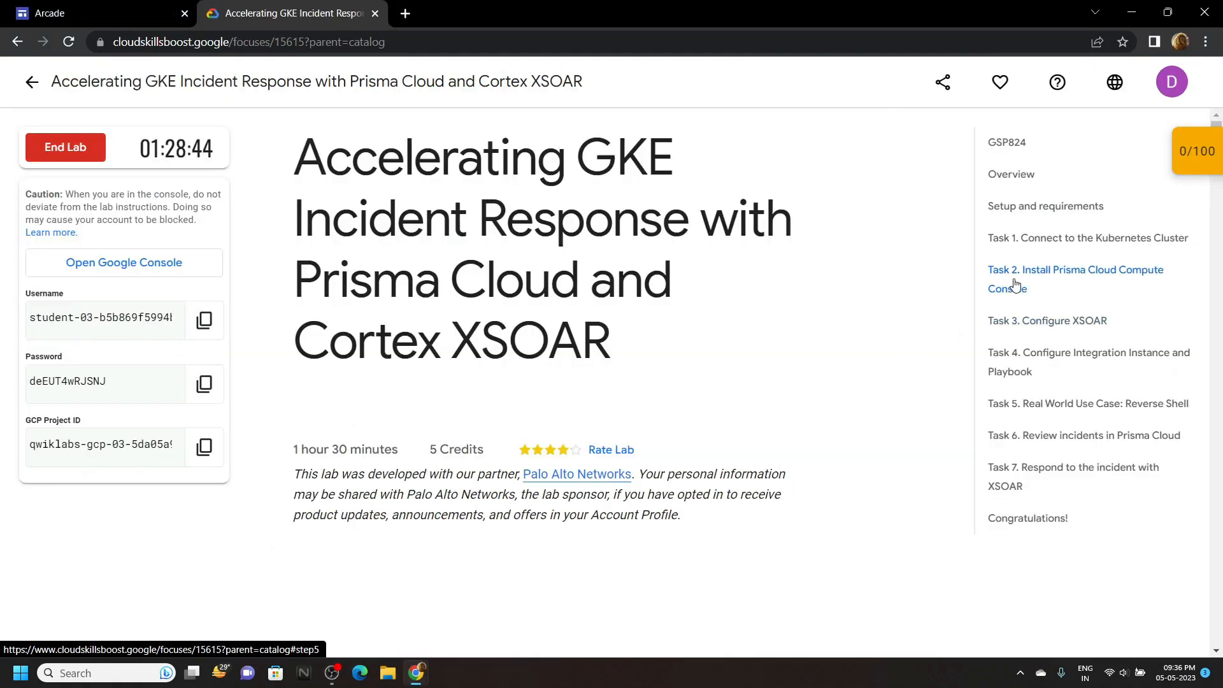
left_click(1075, 279)
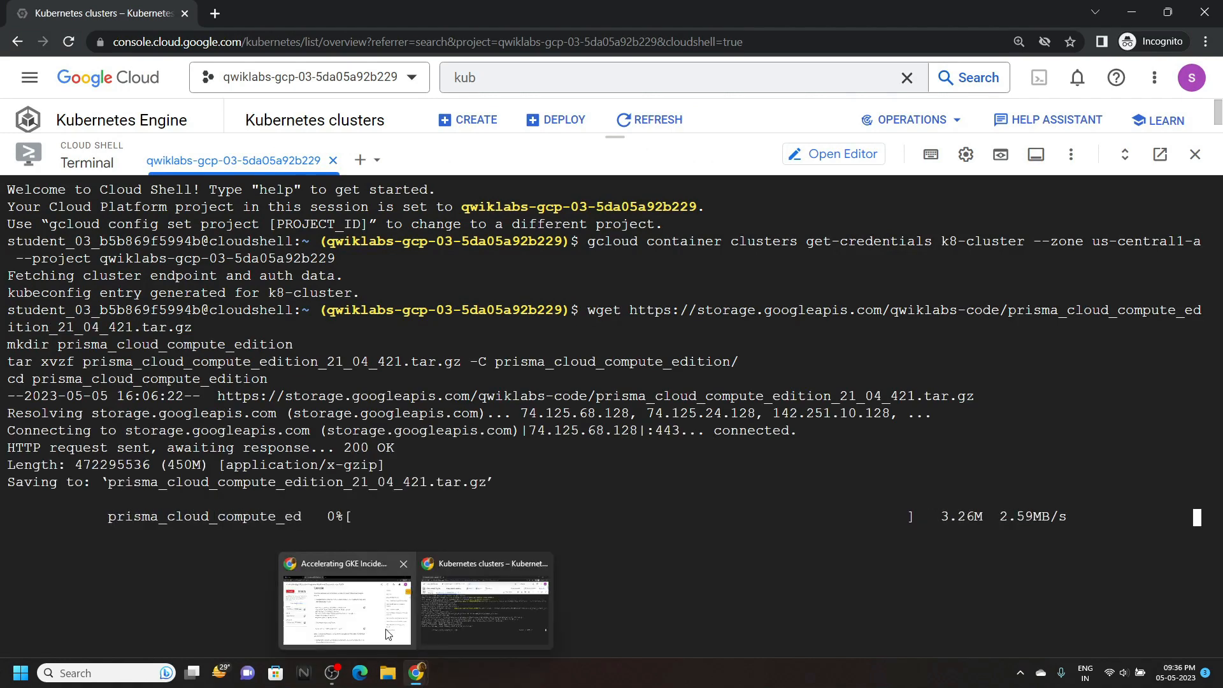
left_click(345, 609)
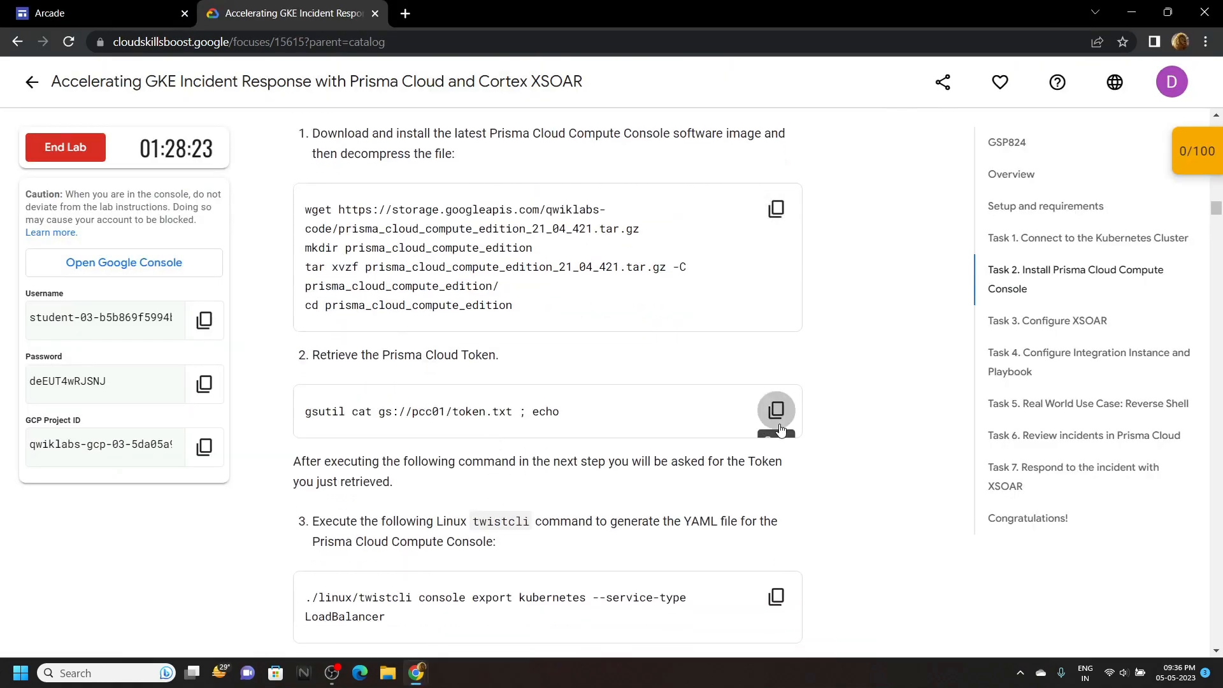
left_click(102, 13)
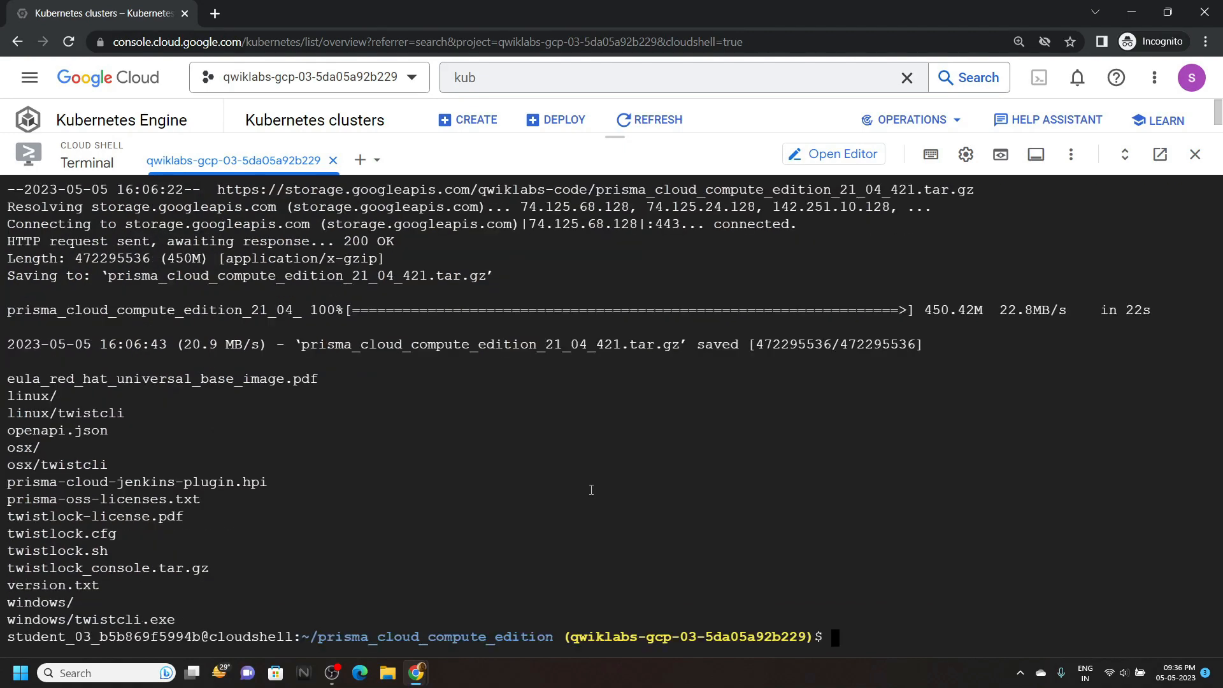
type("gsutil cat gs://pcc01/token.txt ; echo")
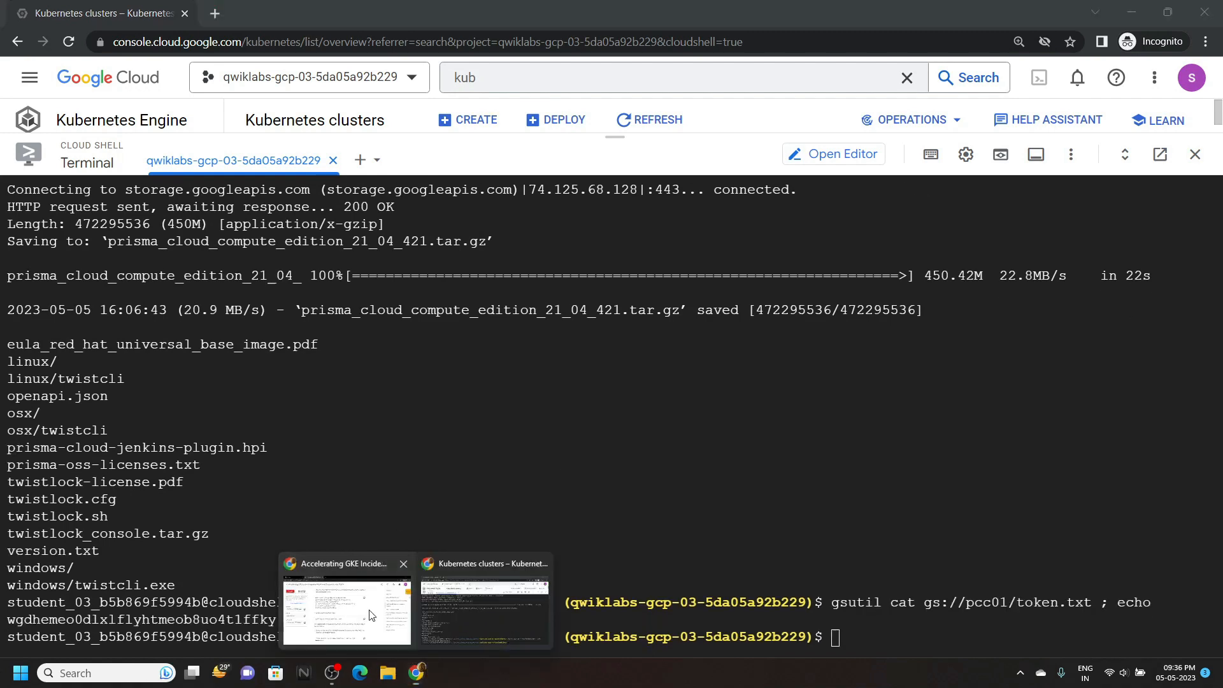
- Copy the twistcli console export command and bring it into Cloud Shell to generate twistlock_console.yaml
left_click(347, 609)
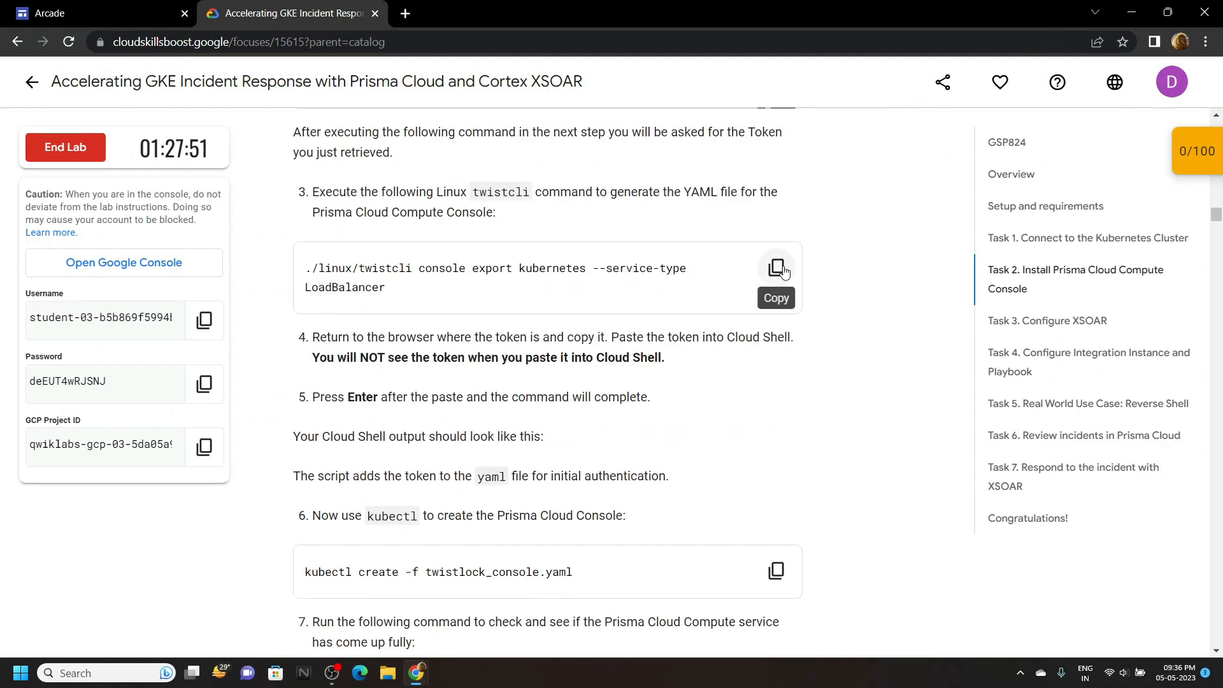
mouse_move(398, 301)
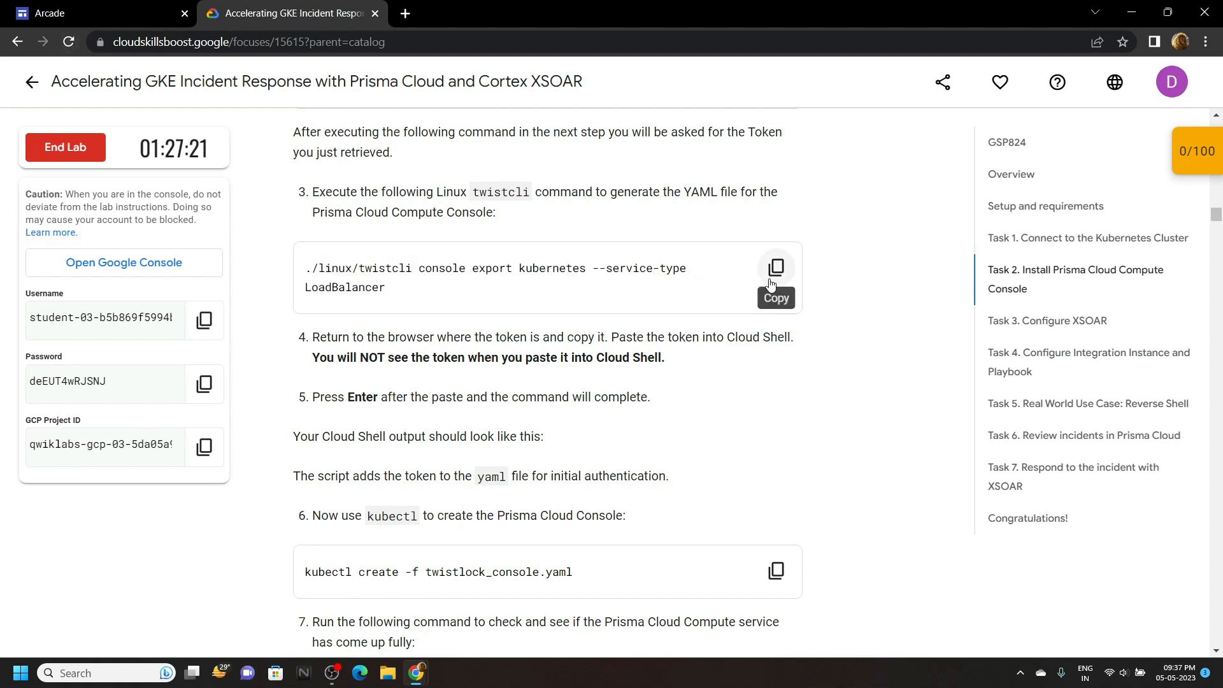
left_click(776, 268)
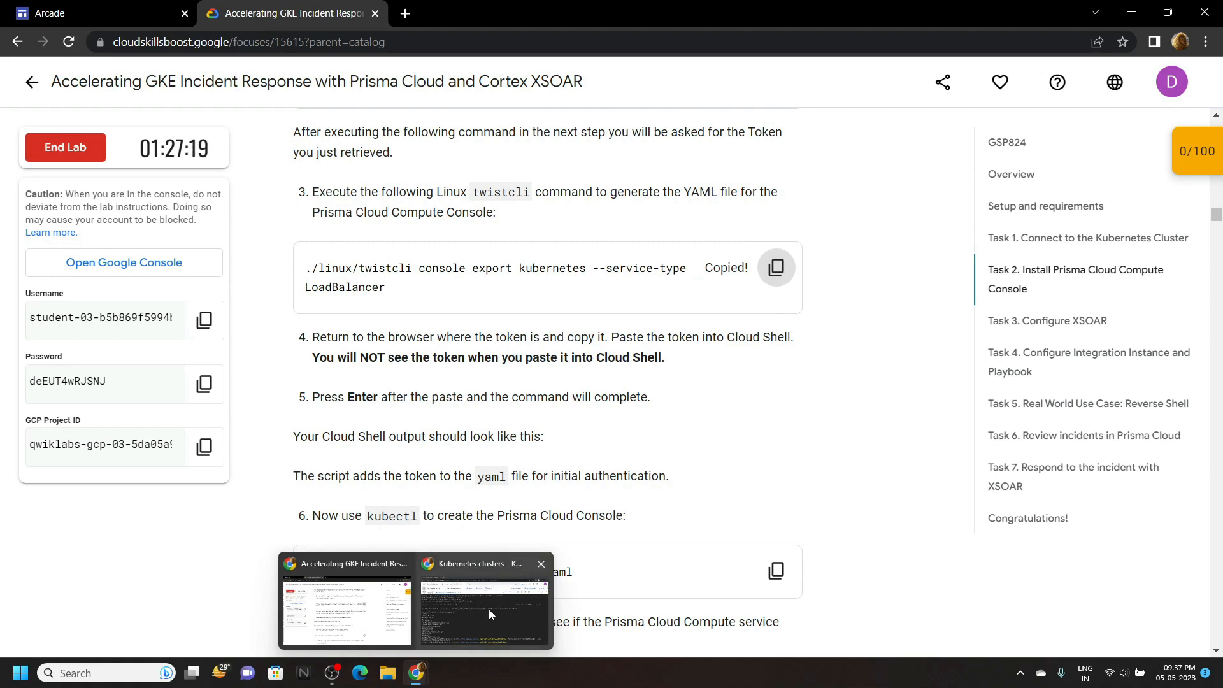
left_click(484, 609)
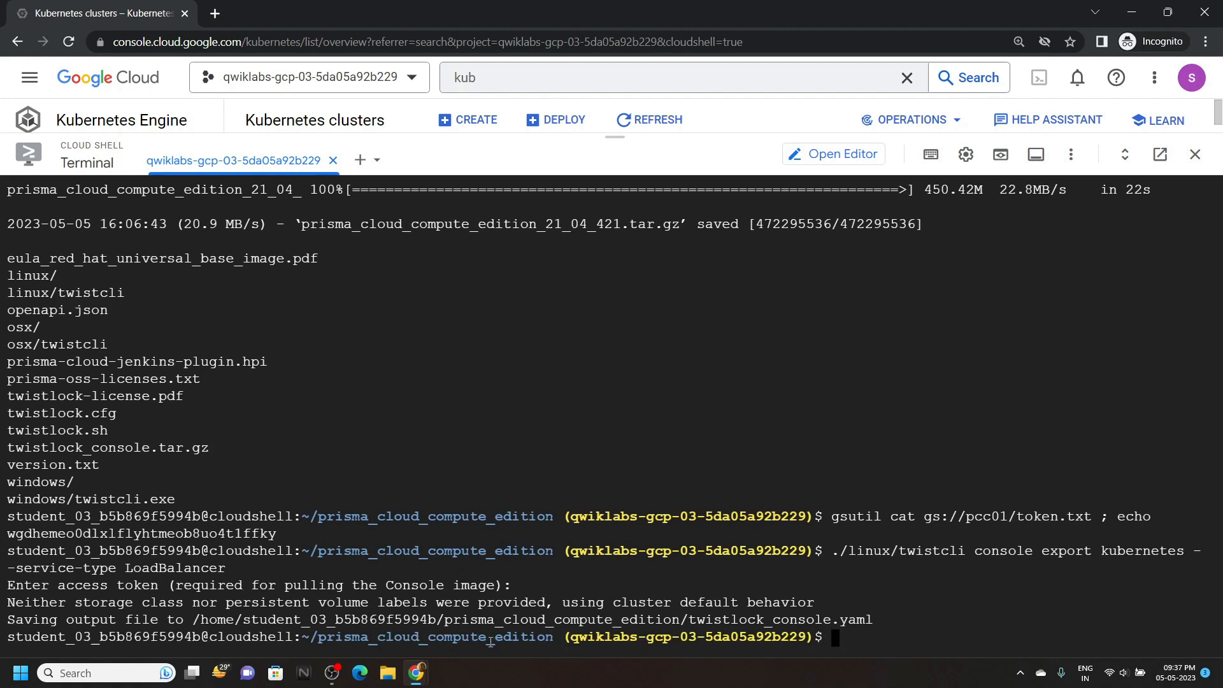
- Create the Prisma Cloud Console resources and watch the twistlock service until its external IP appears
left_click(291, 13)
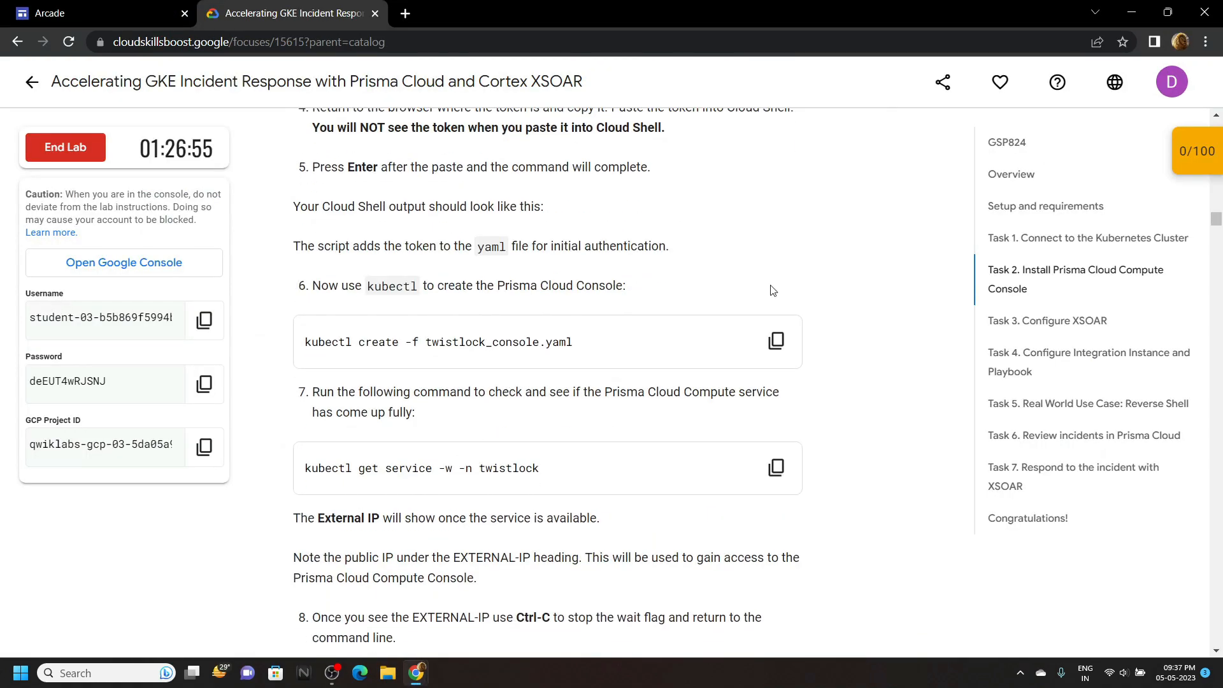
left_click(776, 341)
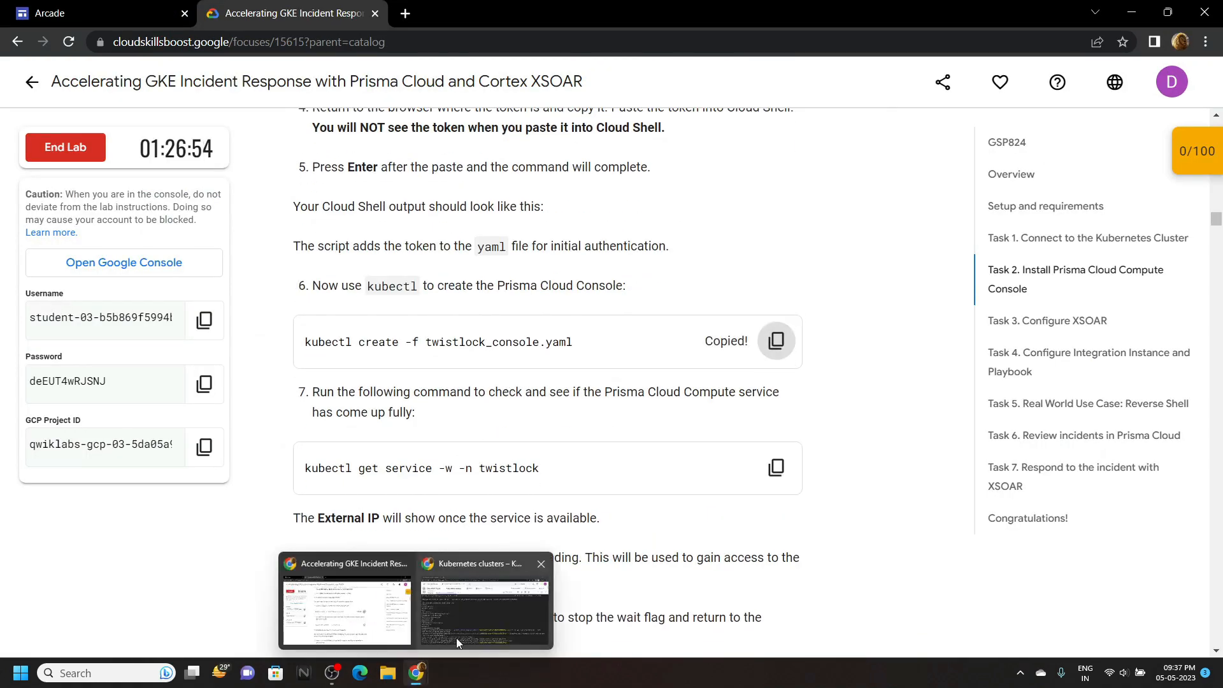
left_click(481, 609)
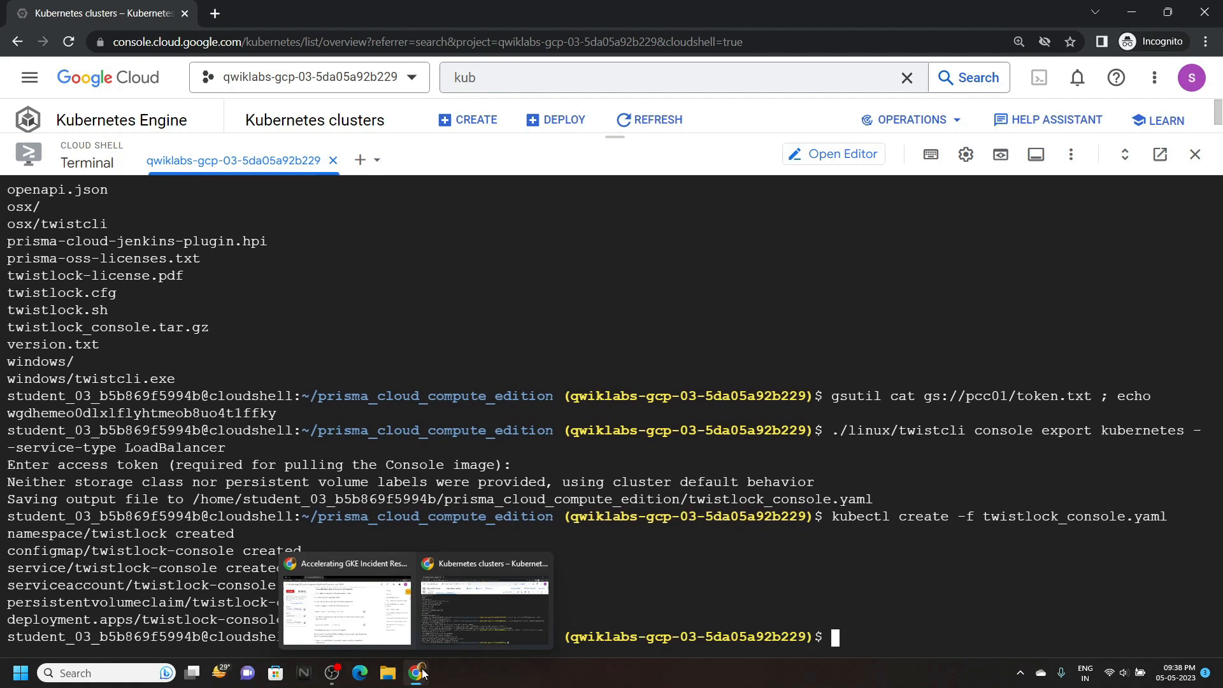
left_click(347, 609)
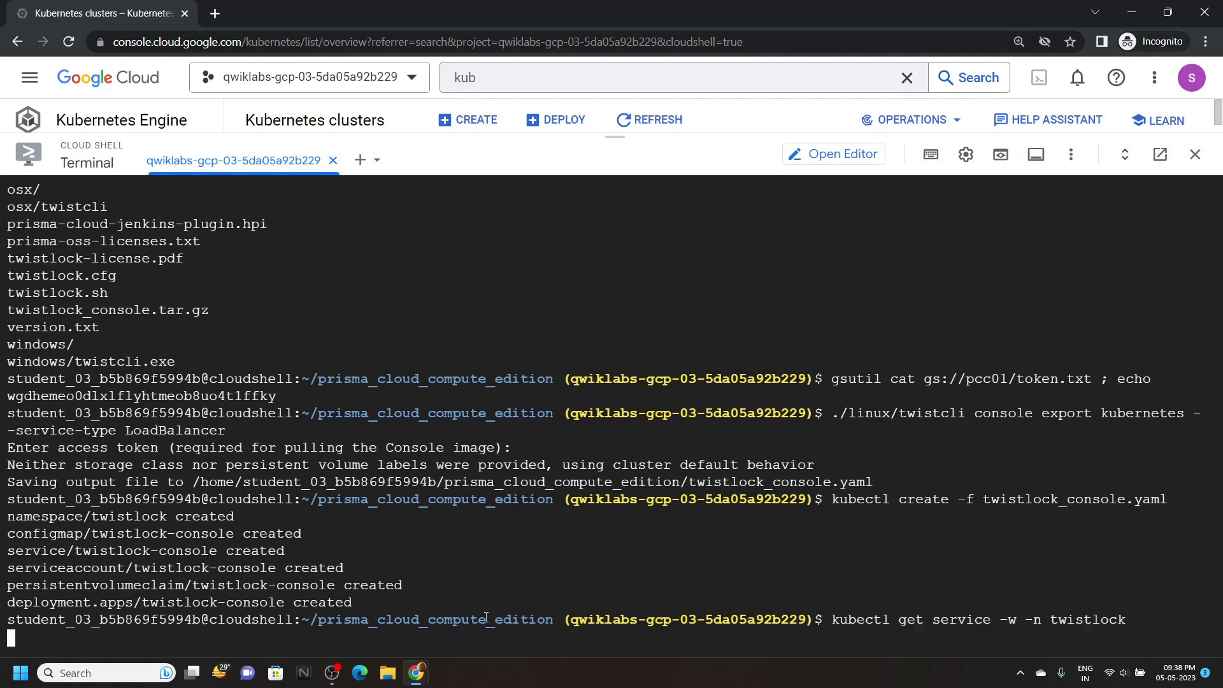
key("Return")
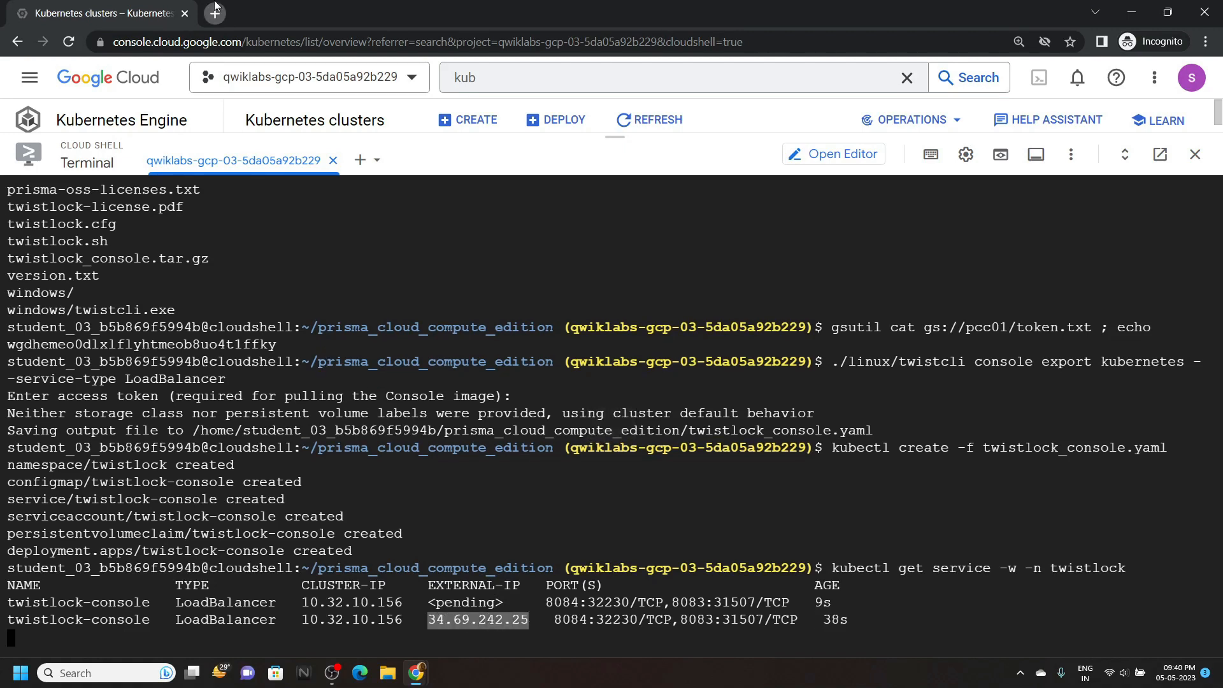
left_click(214, 12)
type("https:")
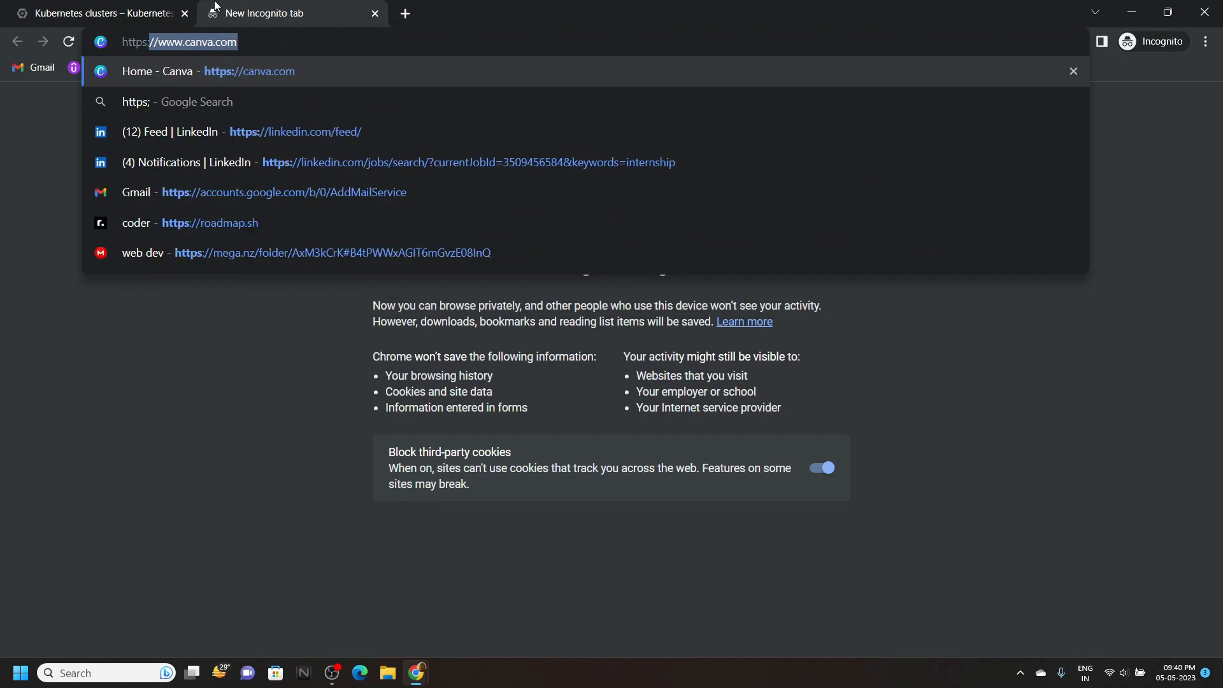
type("//")
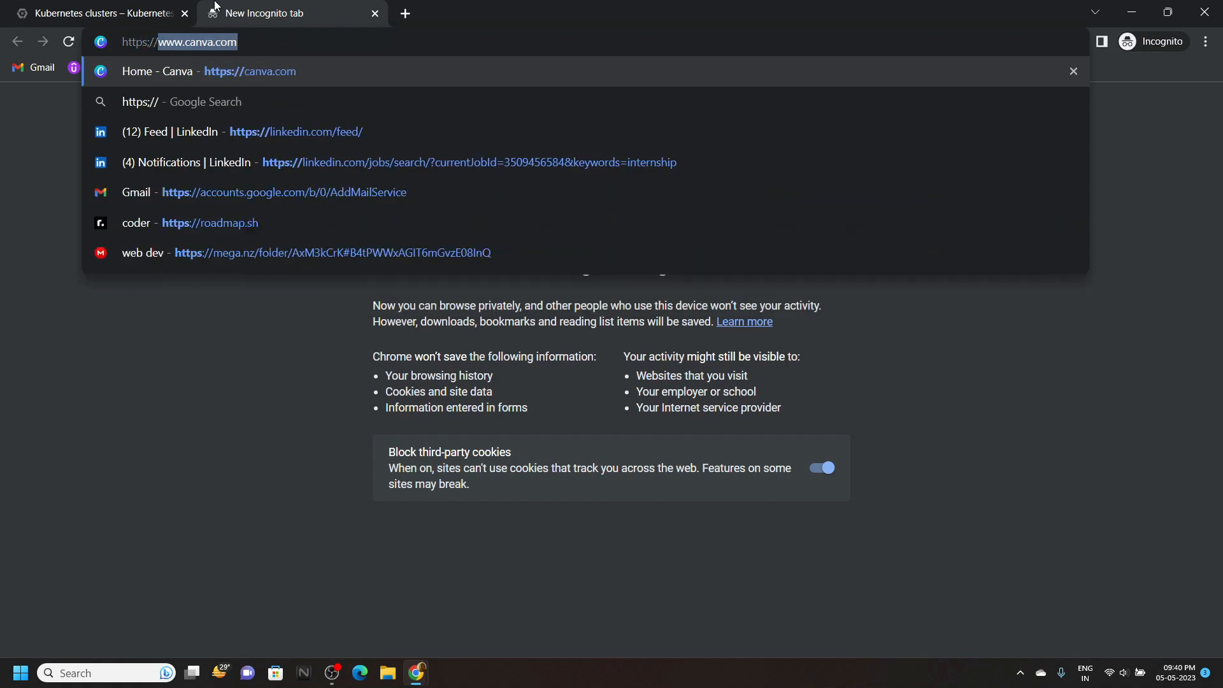
type("https://34.69.242.25:")
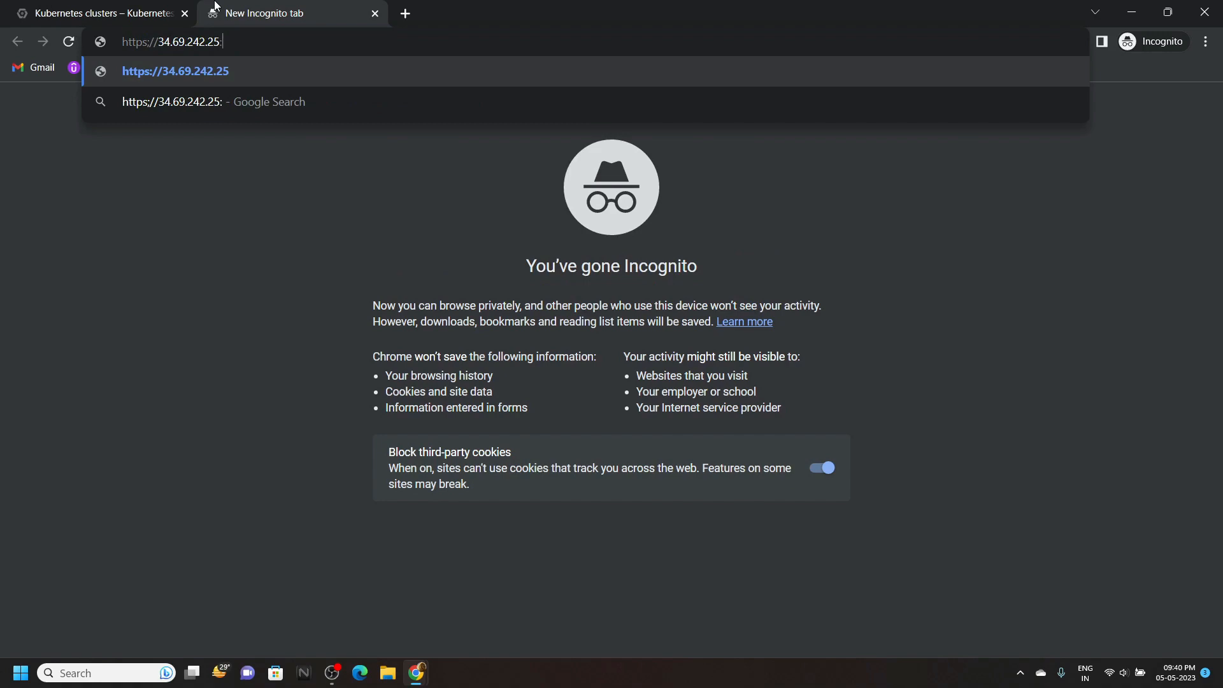
type("8083")
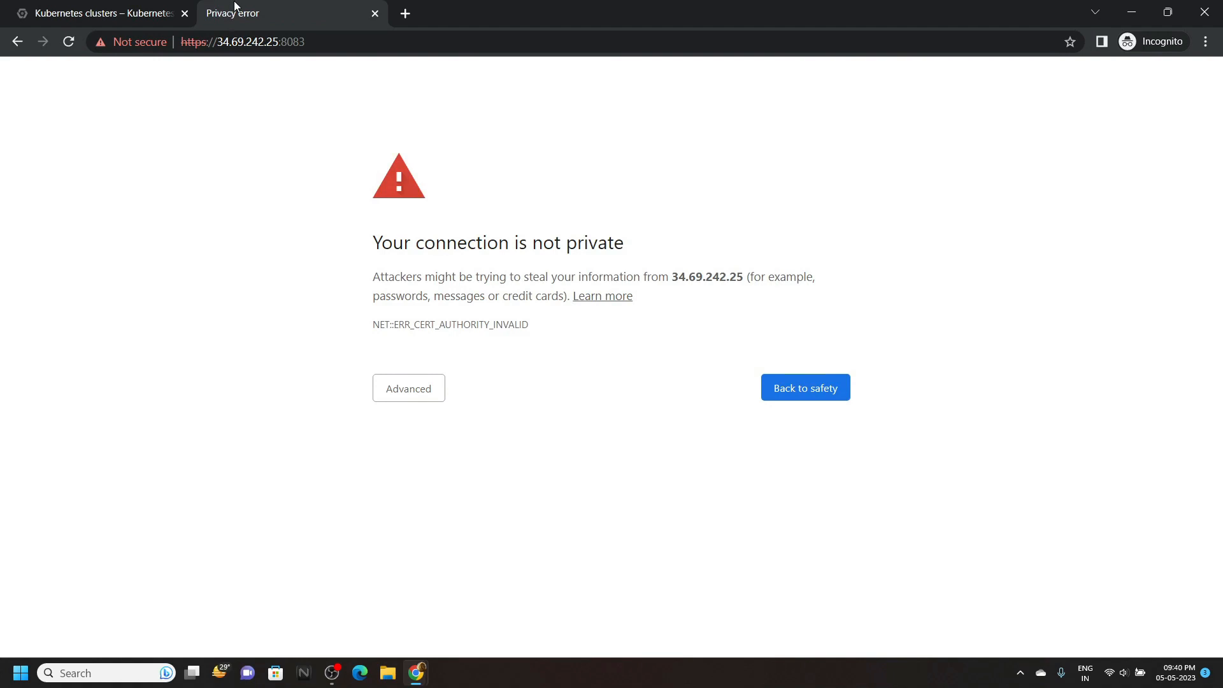
left_click(407, 387)
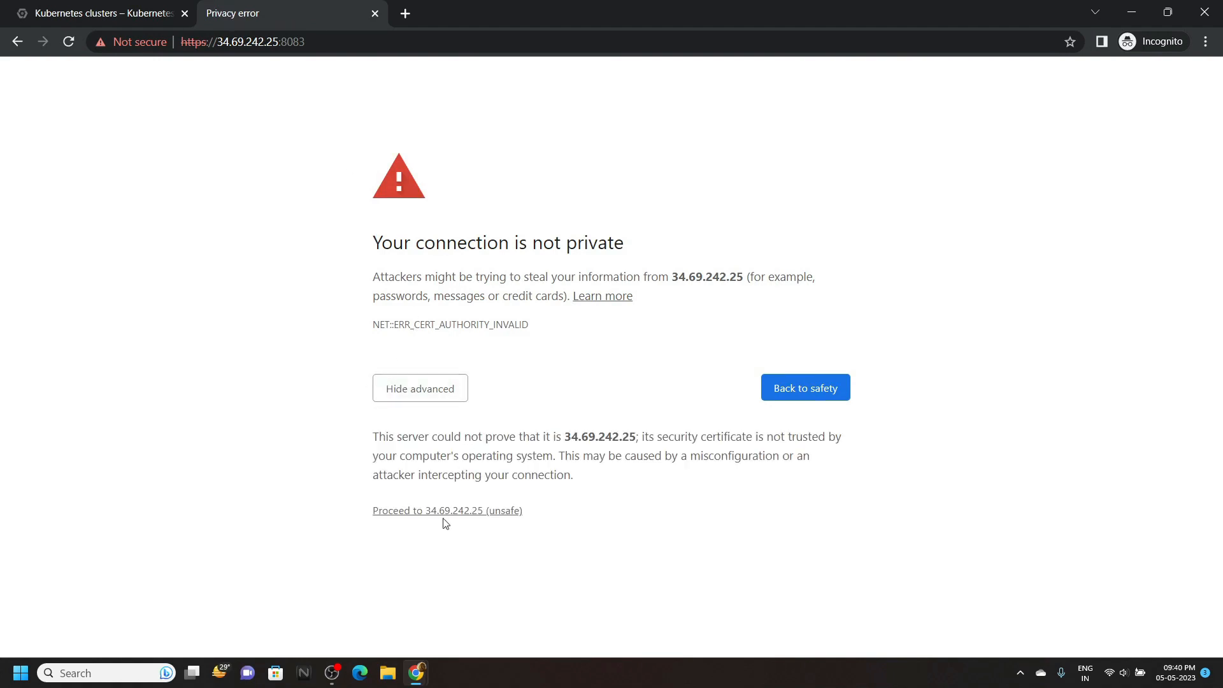
left_click(447, 510)
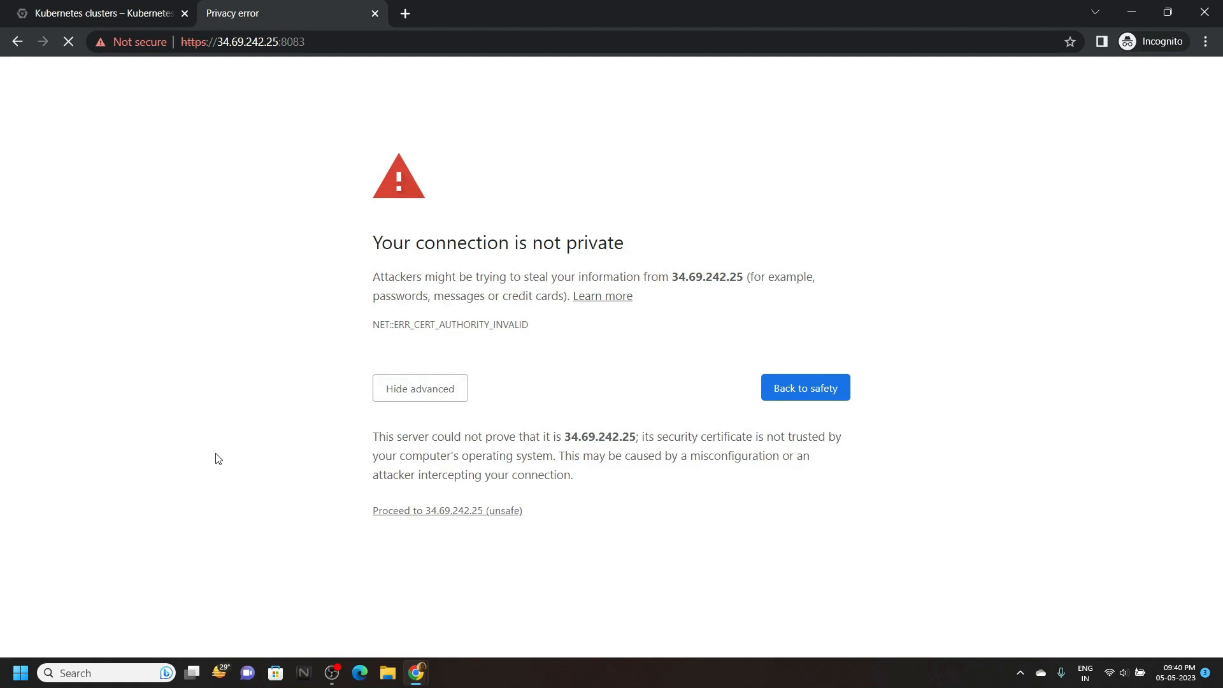
- Enter admin as the administrator username and return to the lab instructions
left_click(447, 509)
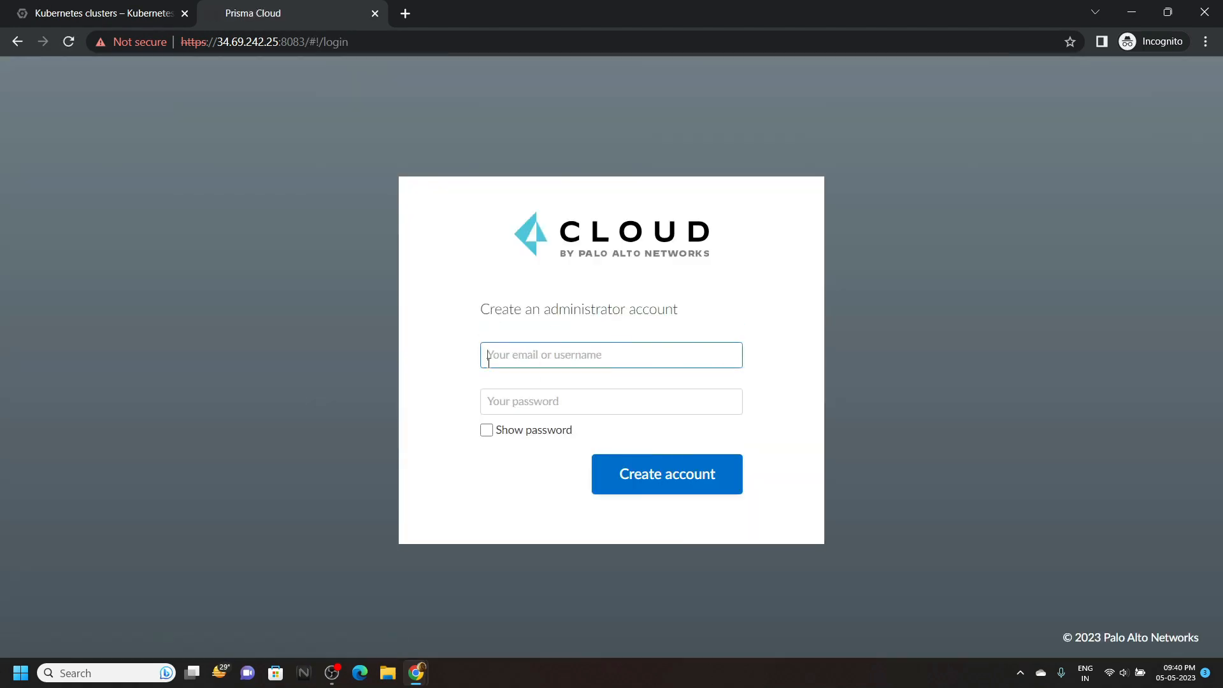
type("admin")
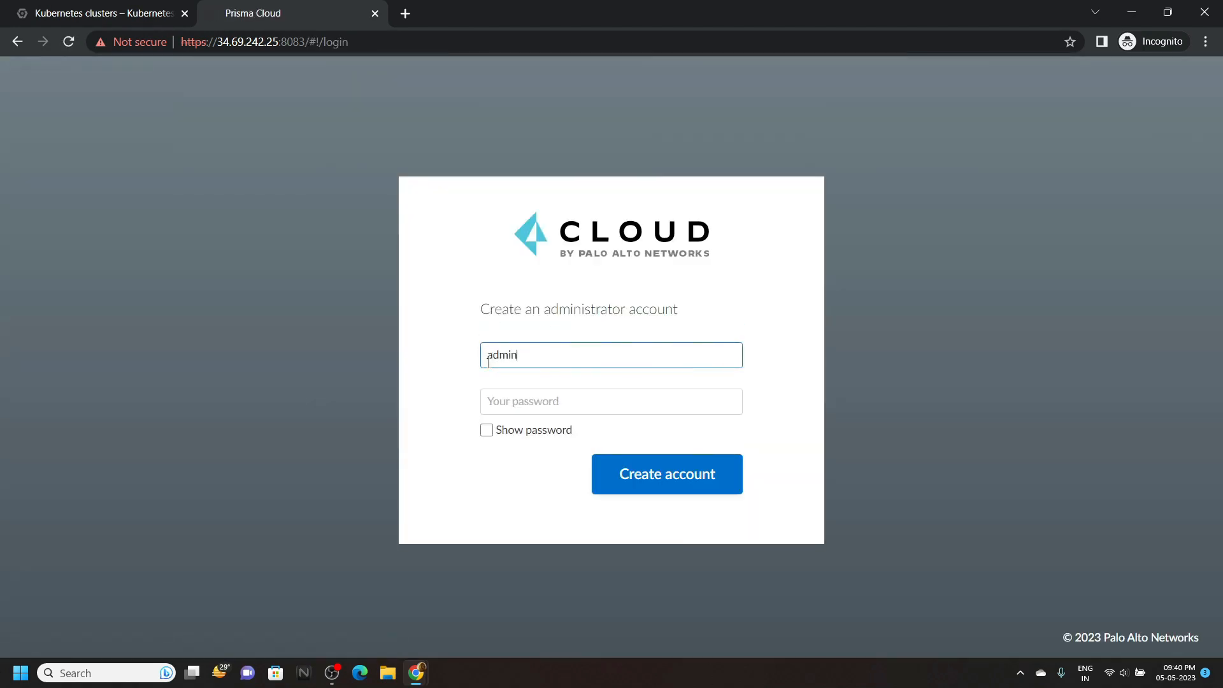
mouse_move(418, 672)
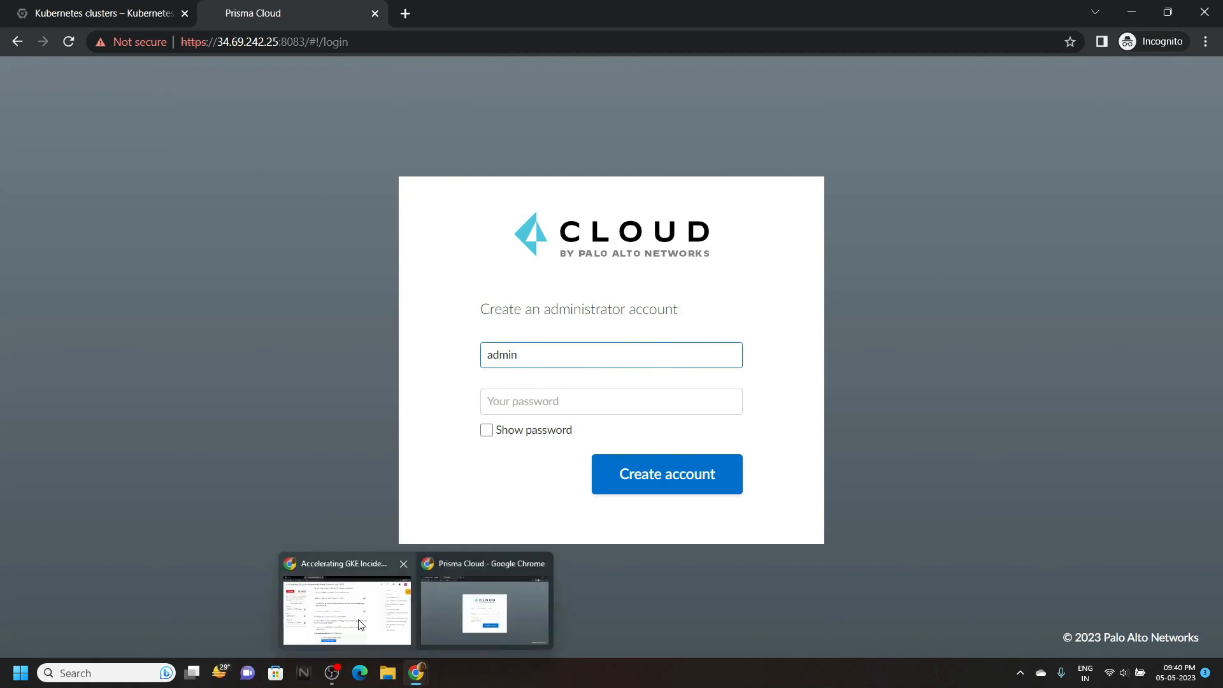
left_click(346, 609)
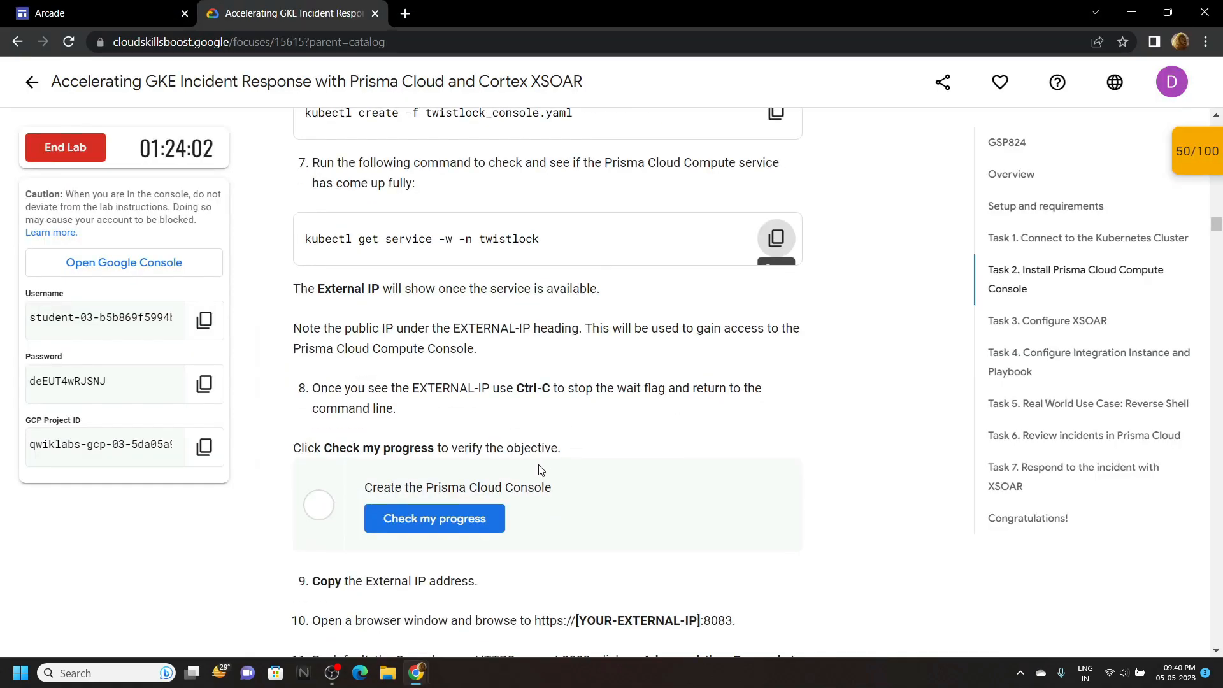
- Check progress on the Prisma Cloud Console task, copy the password and create the admin account
left_click(433, 518)
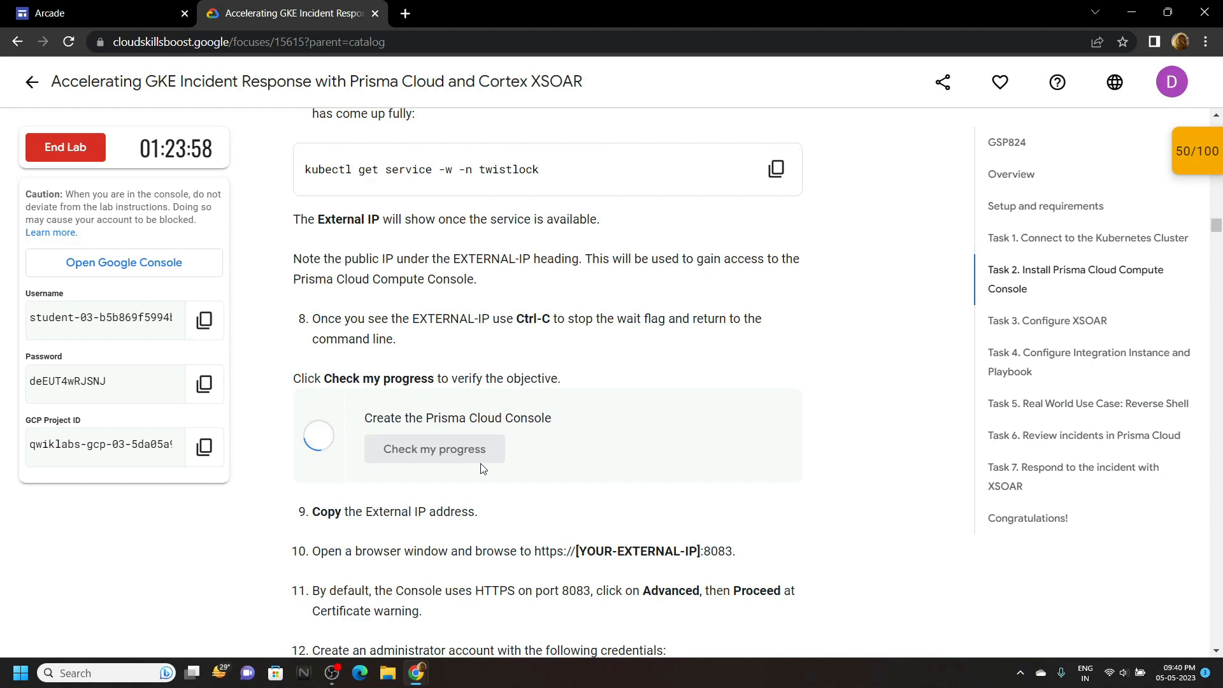
scroll("down", 3)
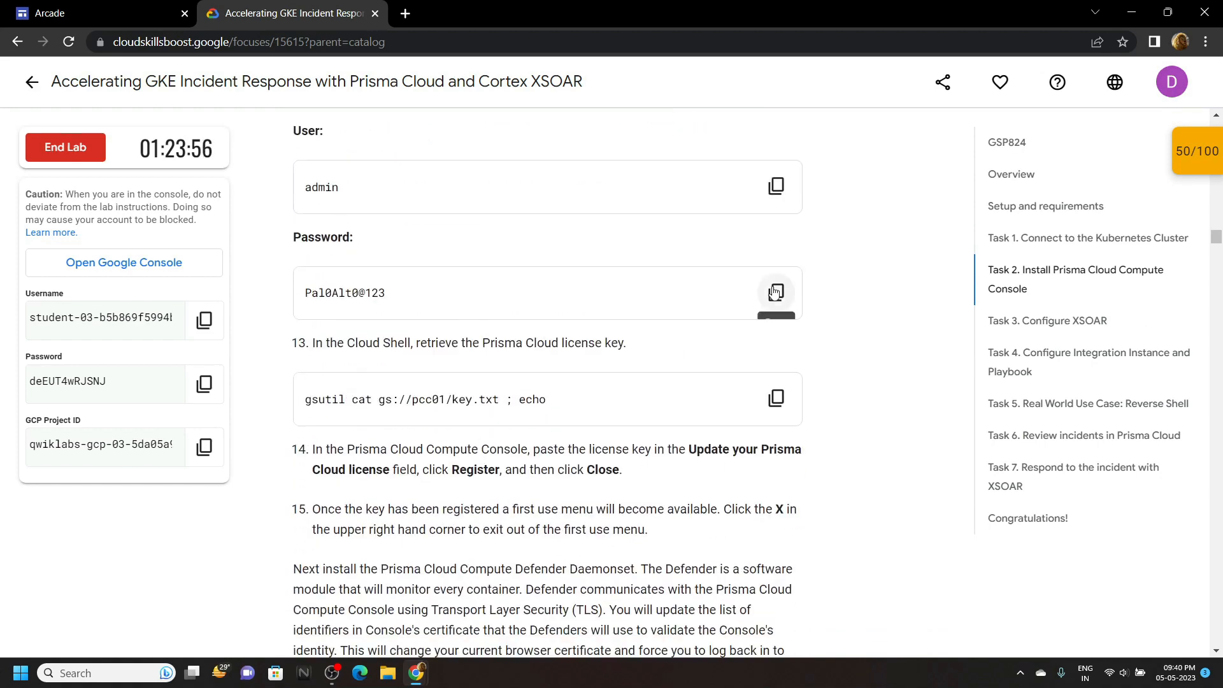
left_click(289, 13)
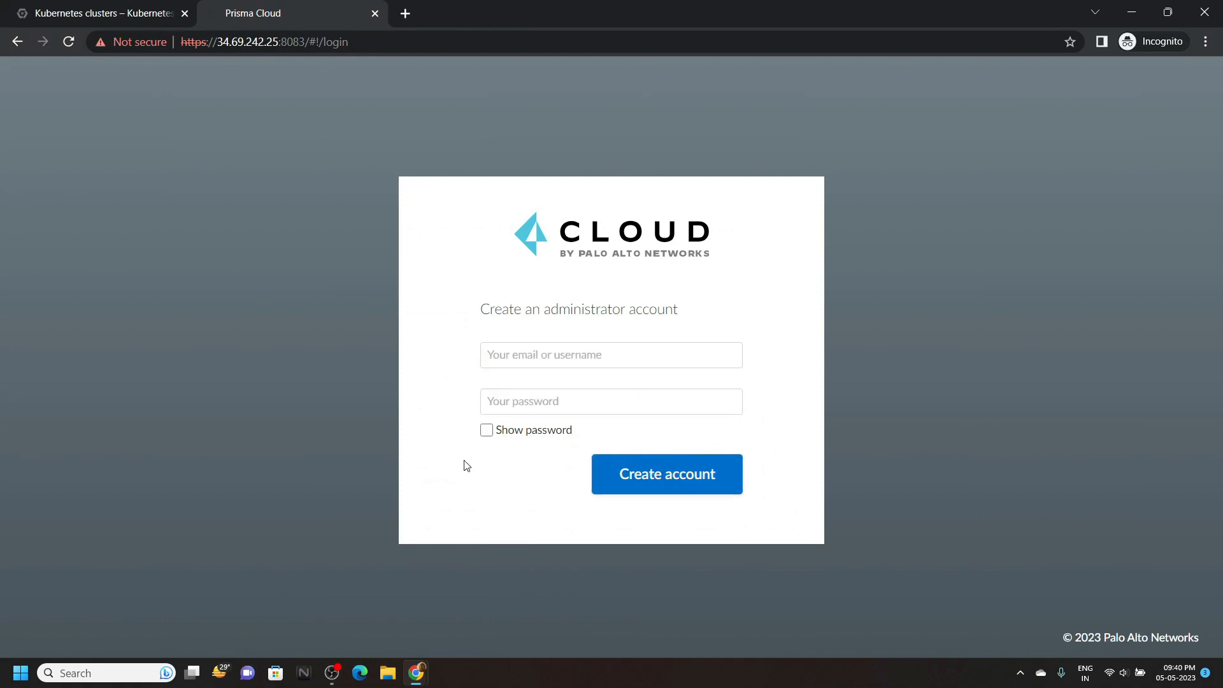
left_click(666, 474)
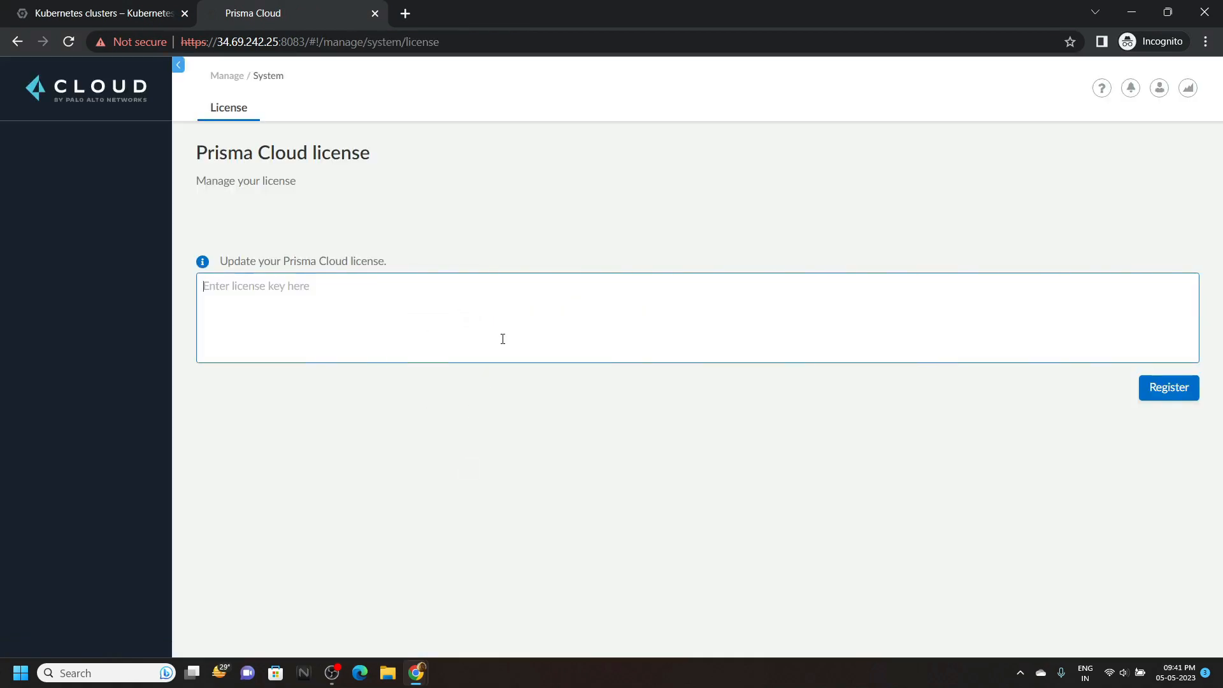
left_click(102, 12)
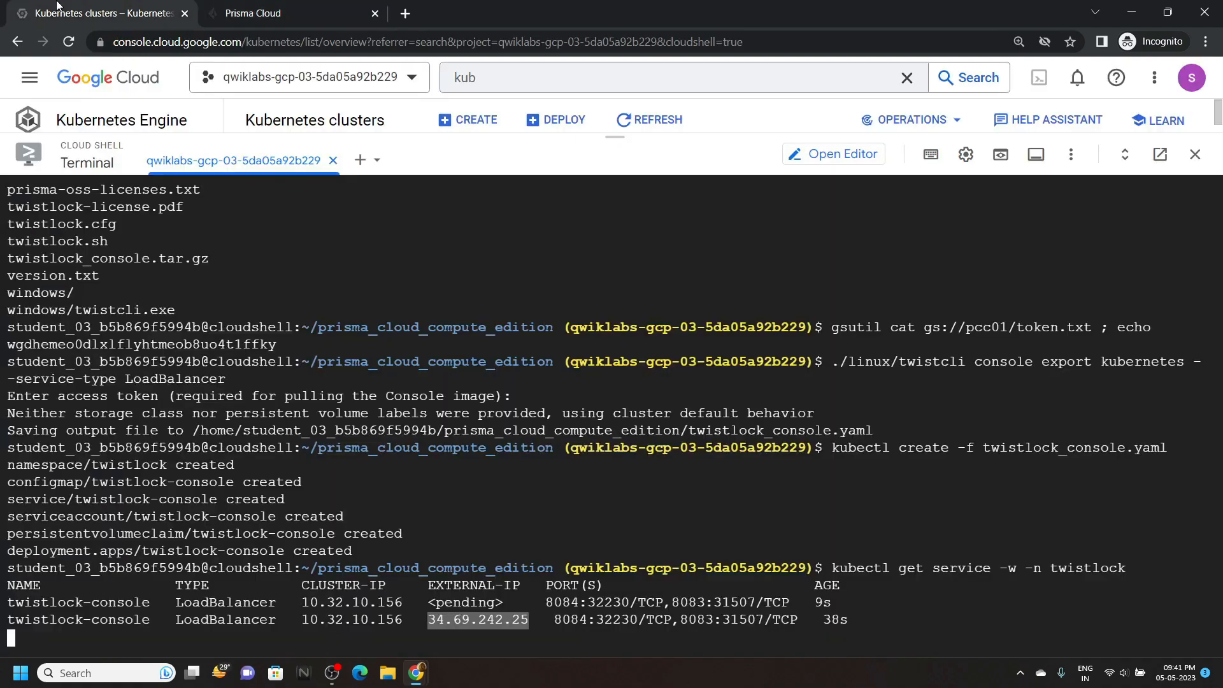
- Run 'gsutil cat gs://pcc01/key.txt ; echo' in a new Cloud Shell session and bring the key to the license page
left_click(359, 161)
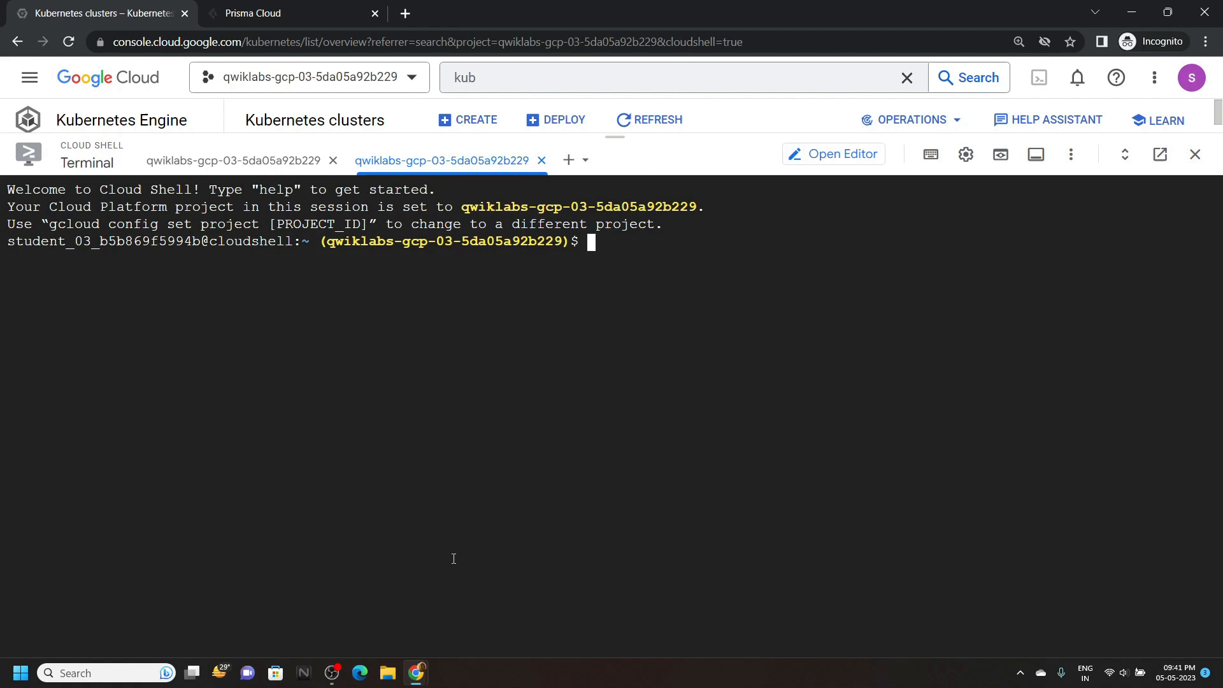
left_click(289, 13)
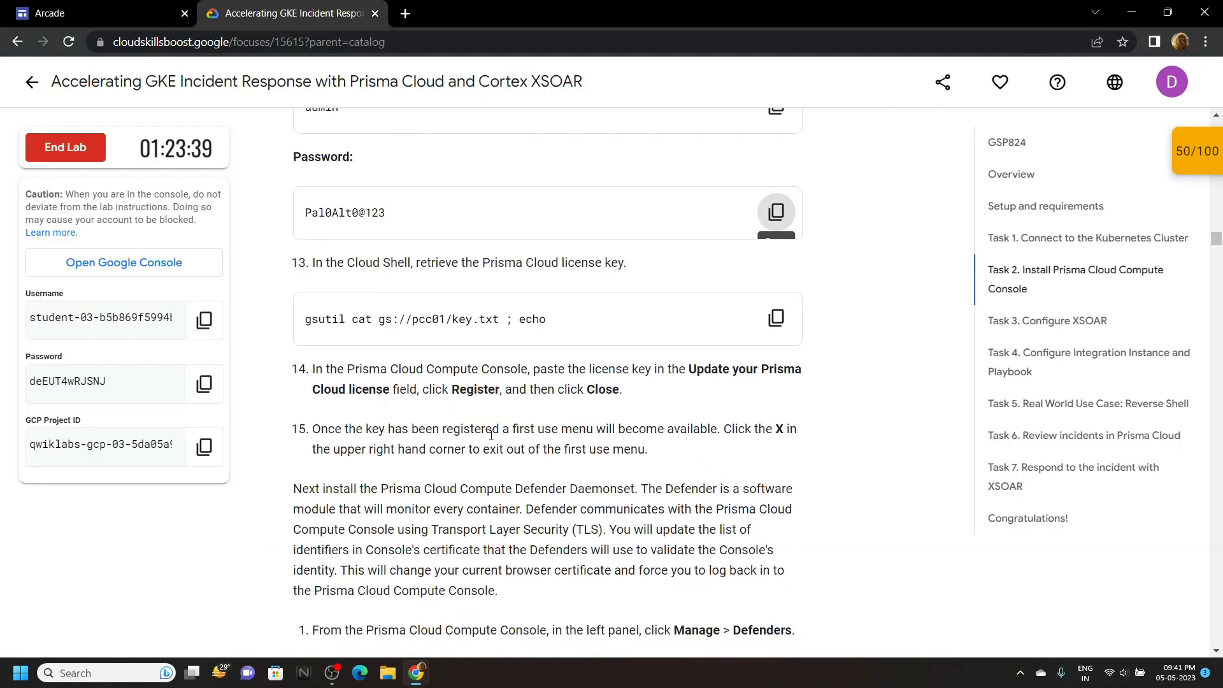
left_click(776, 319)
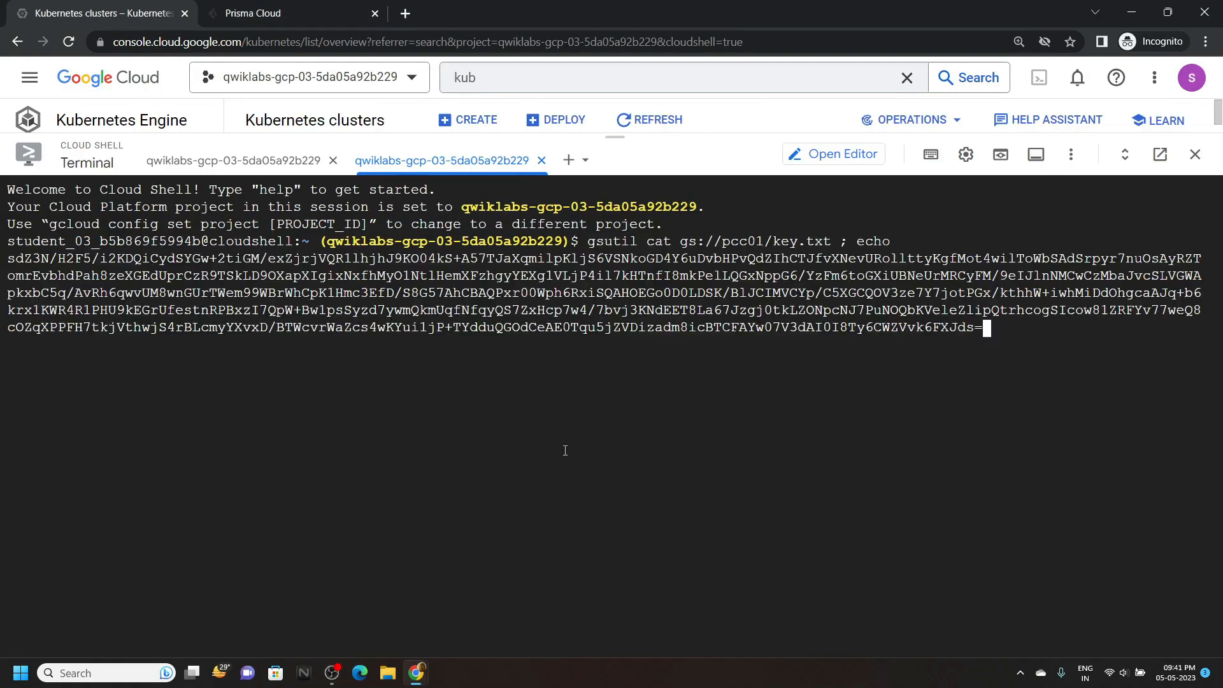
key("Return")
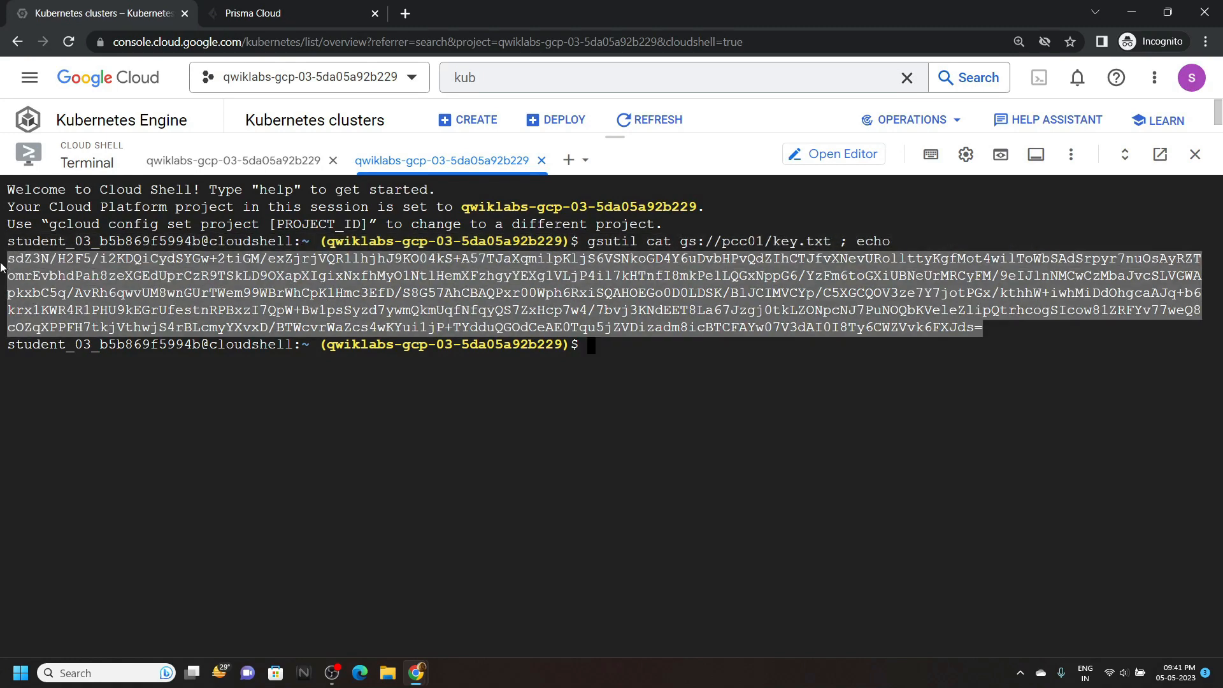
left_click(254, 13)
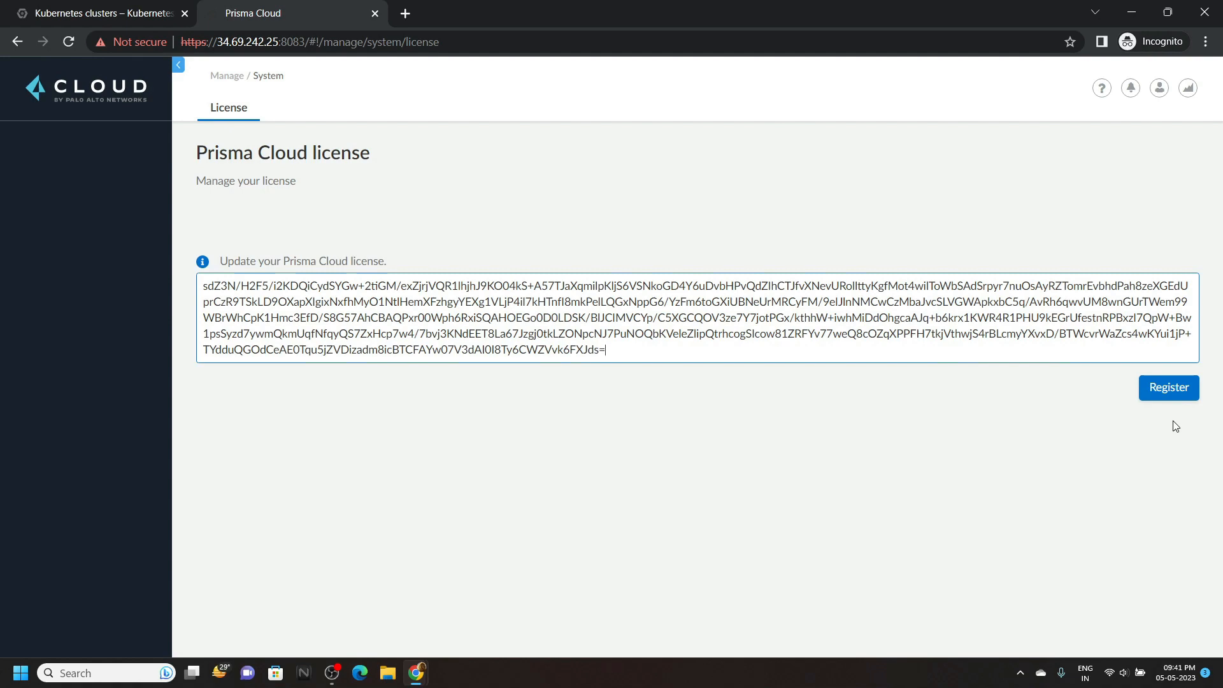
- Register the license key, close the tour and open Manage > Defenders
left_click(1168, 388)
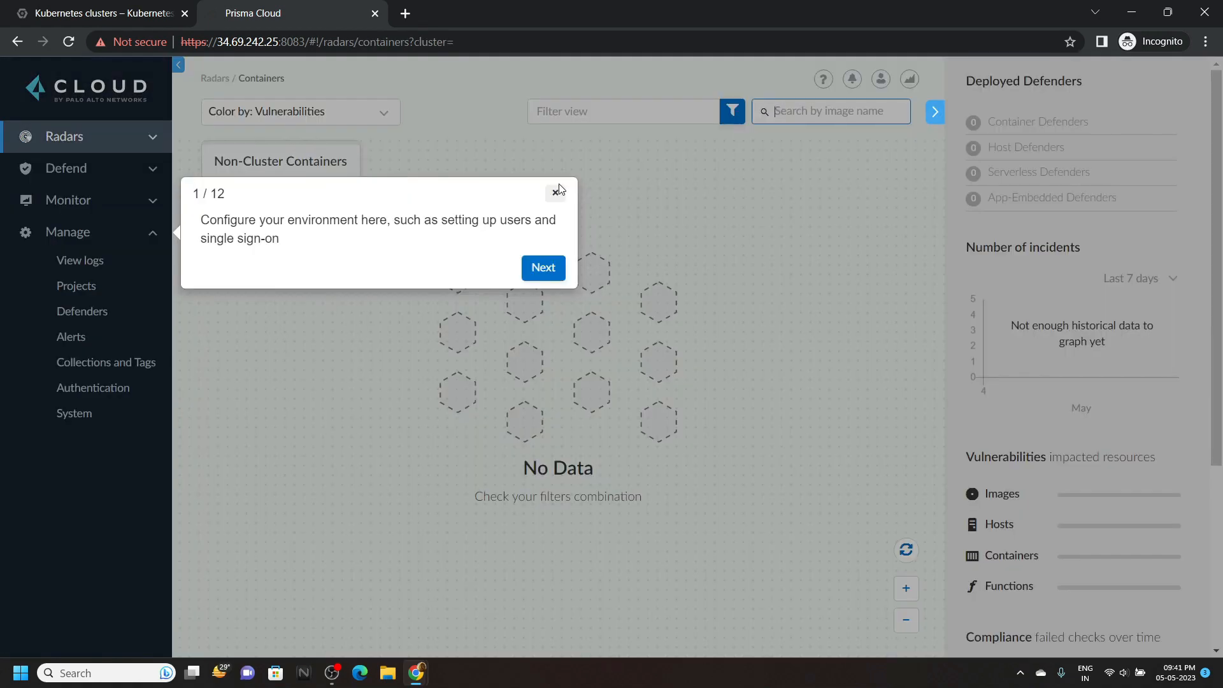
left_click(557, 191)
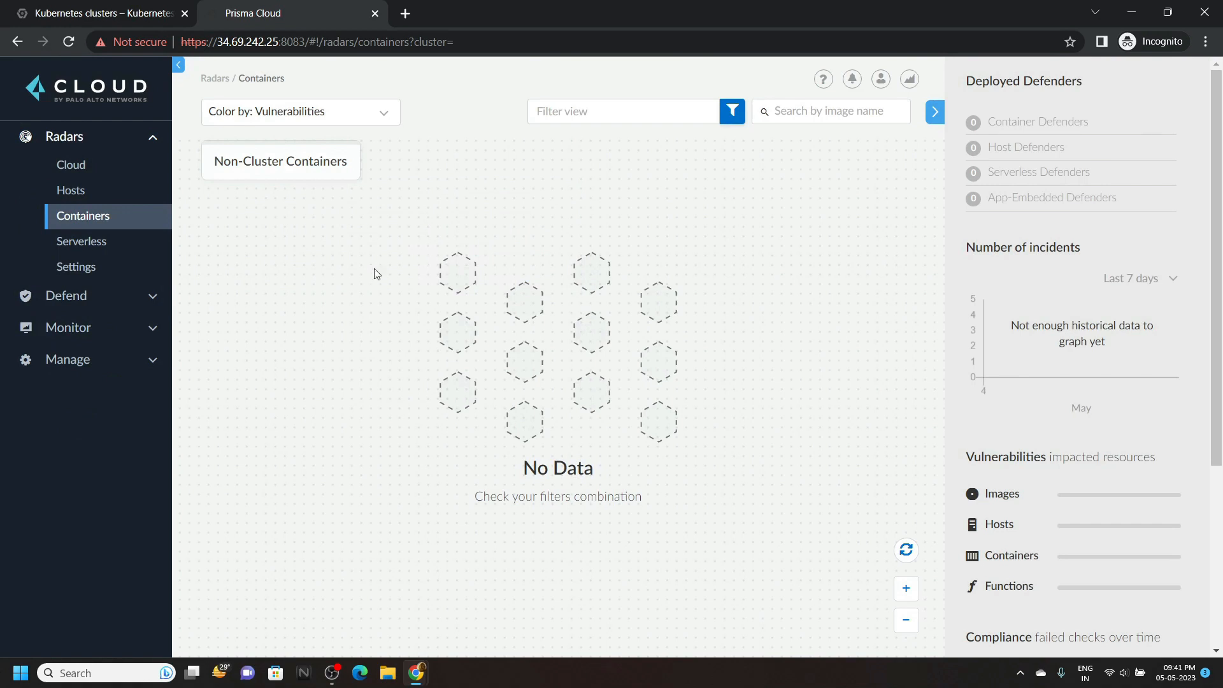
left_click(67, 359)
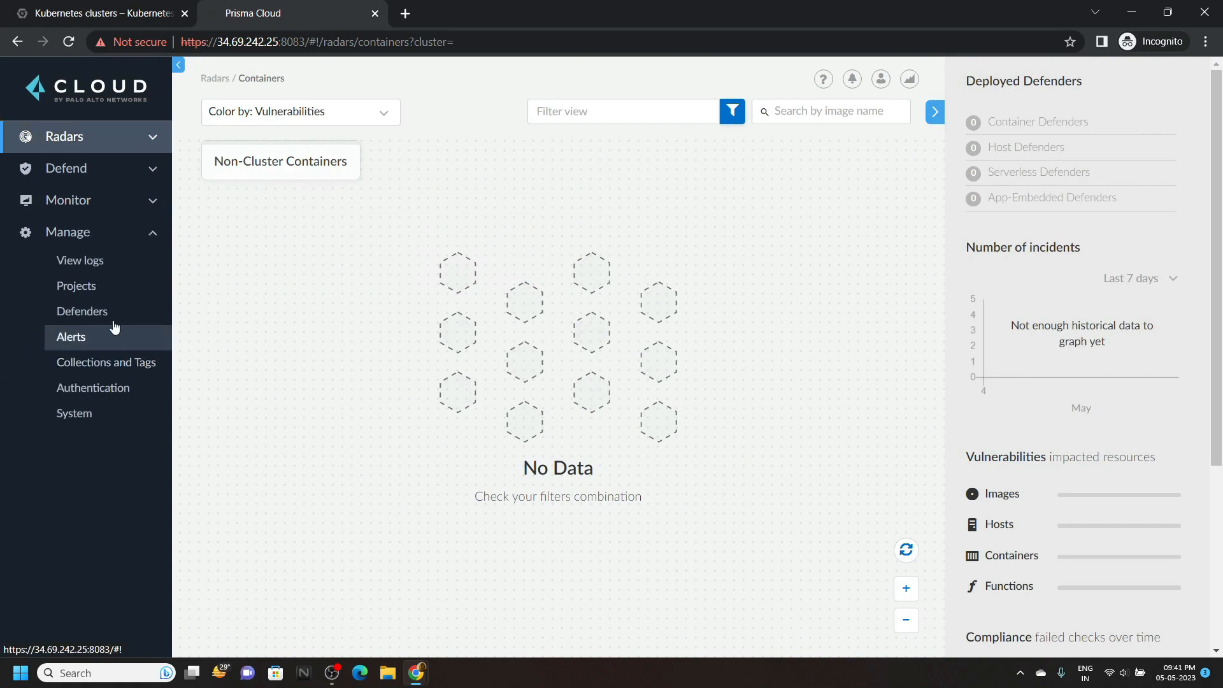
left_click(81, 311)
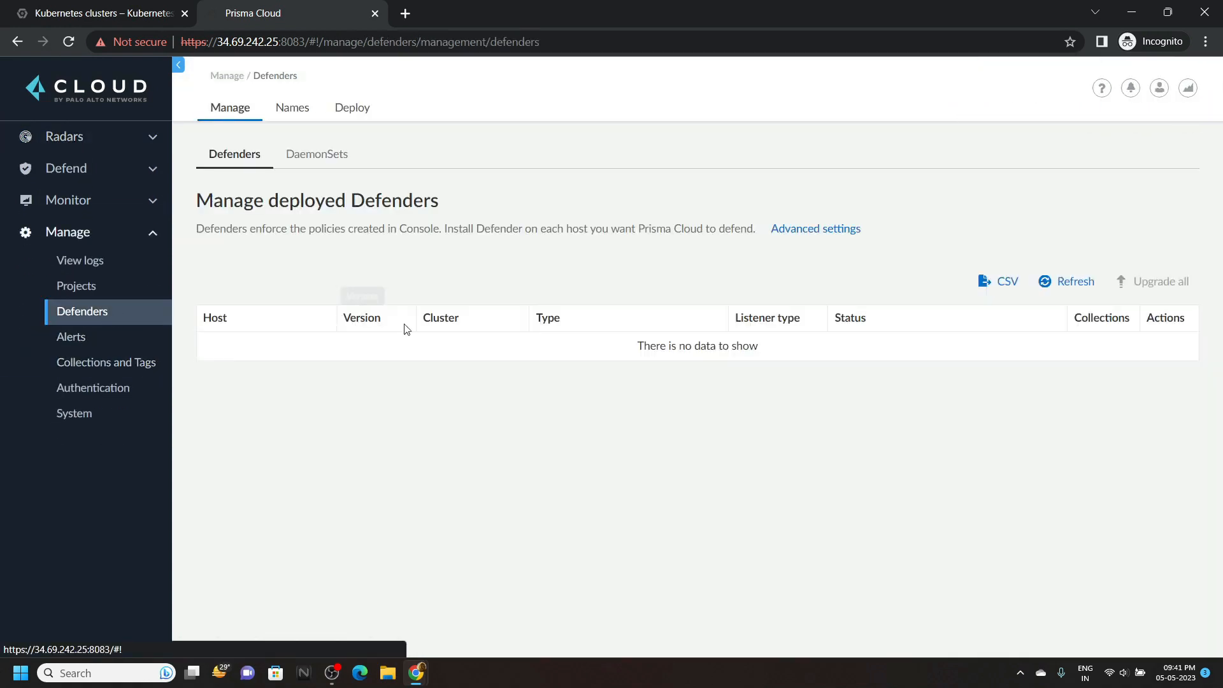
- Open Defender deployment past the certificate warning and choose twistlock-console as the console name
left_click(352, 107)
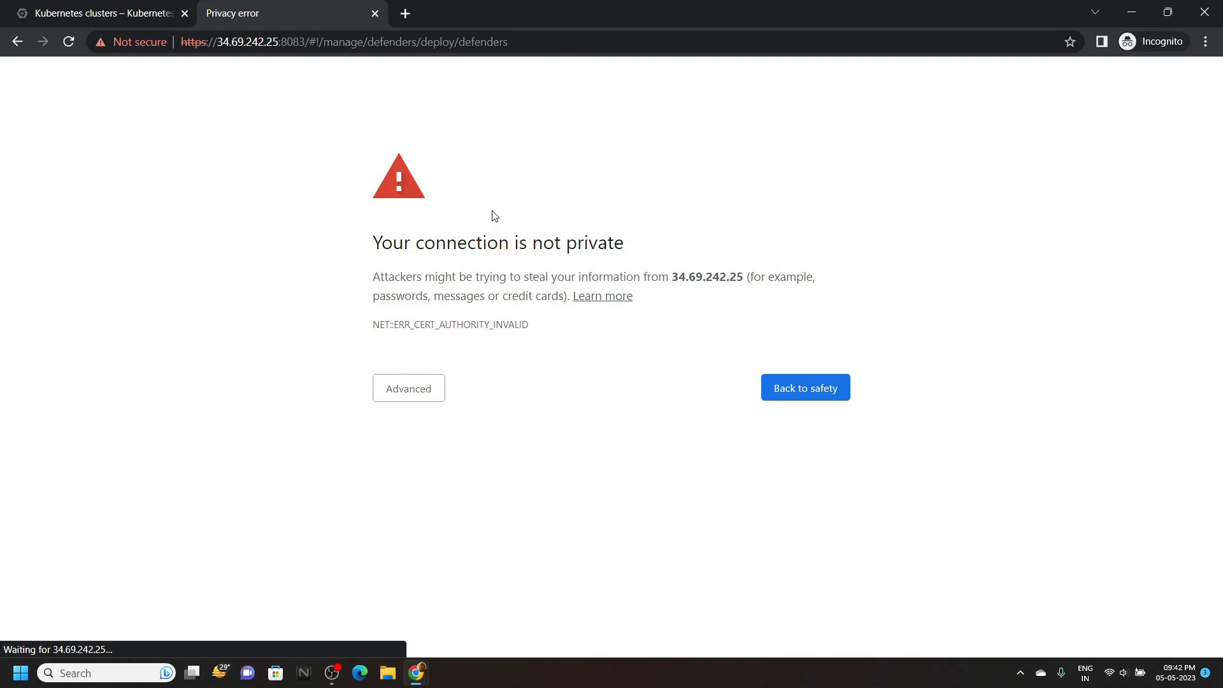
left_click(407, 387)
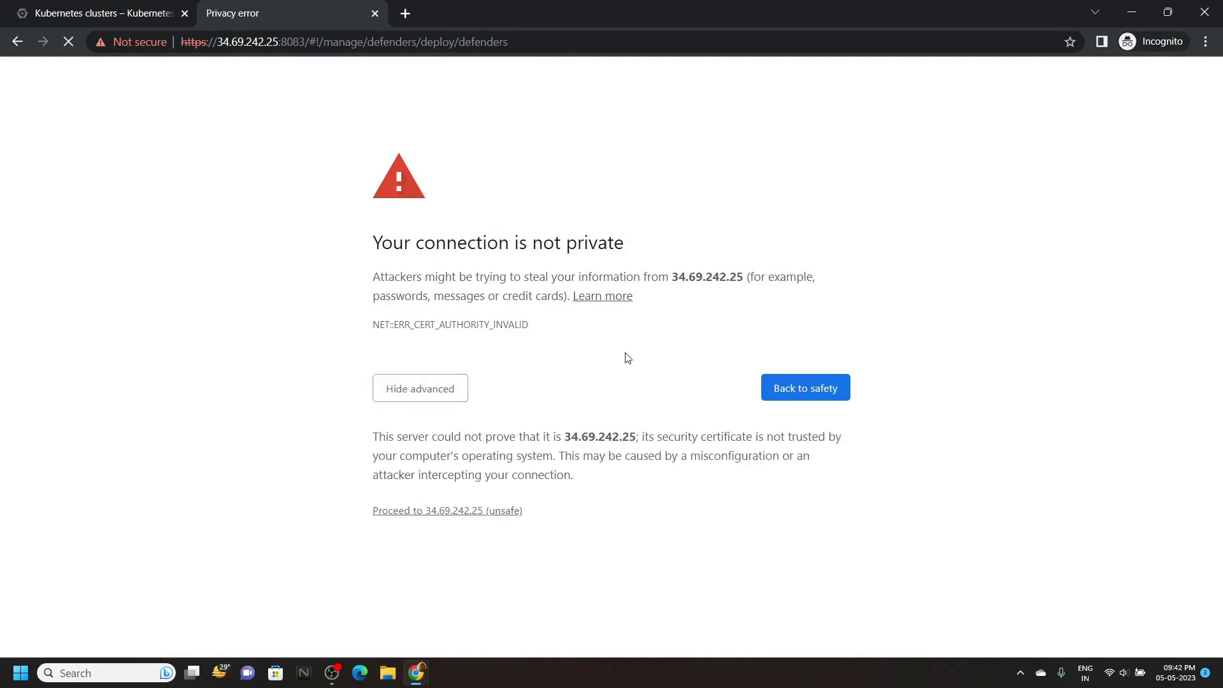
left_click(447, 511)
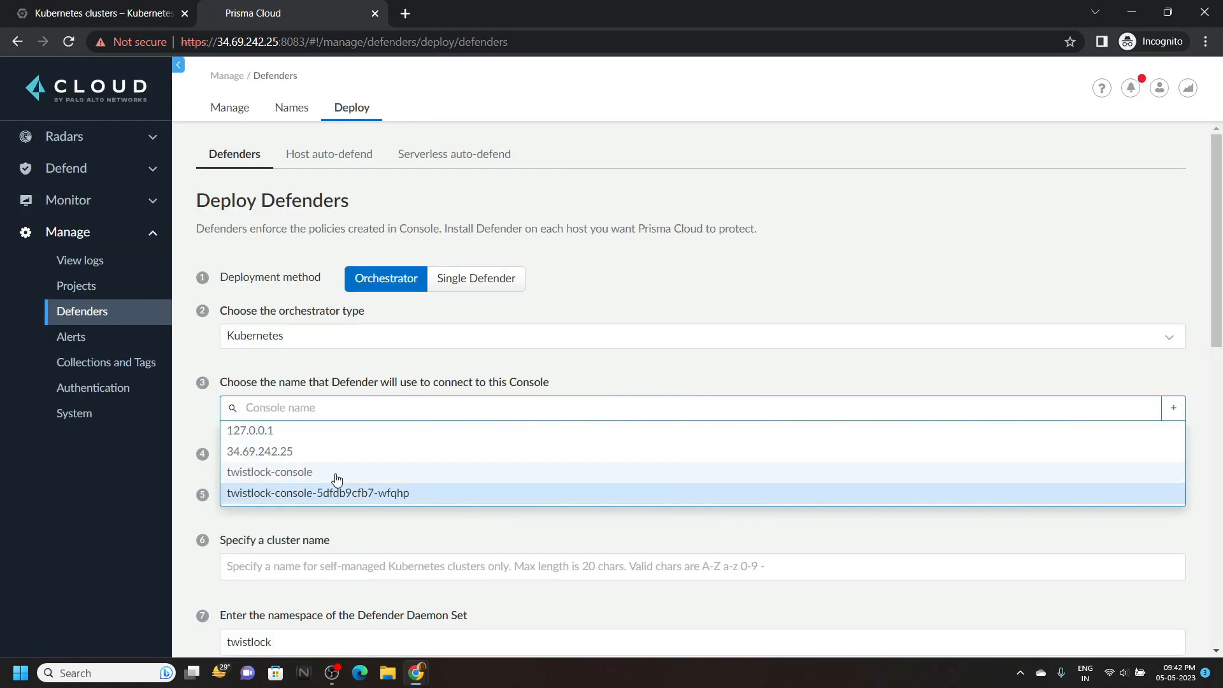
left_click(269, 471)
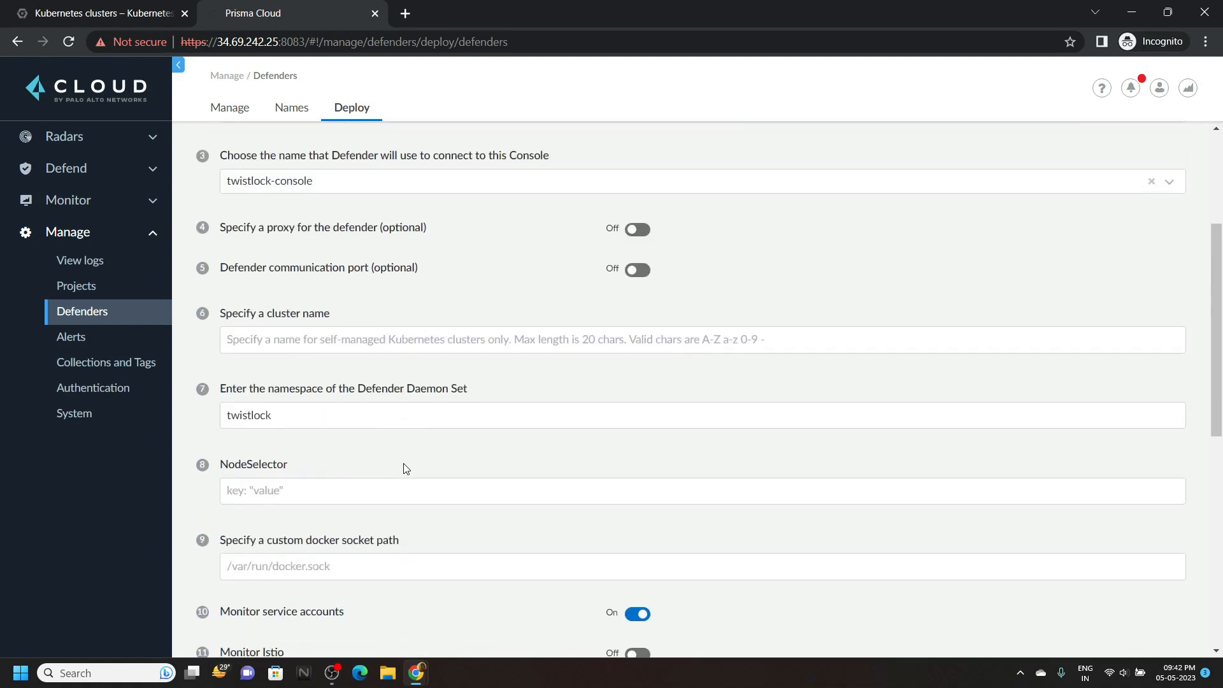
- Enable the CRI option for nodes and copy the Linux Defender install script
scroll("down", 3)
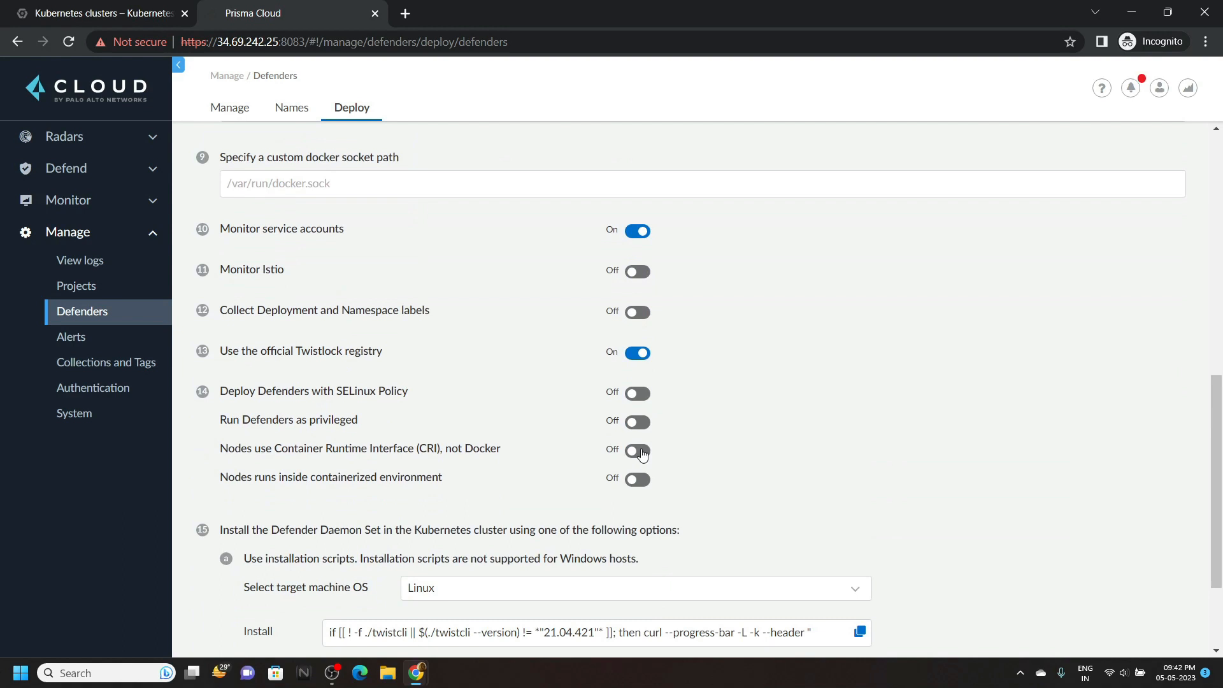
left_click(637, 451)
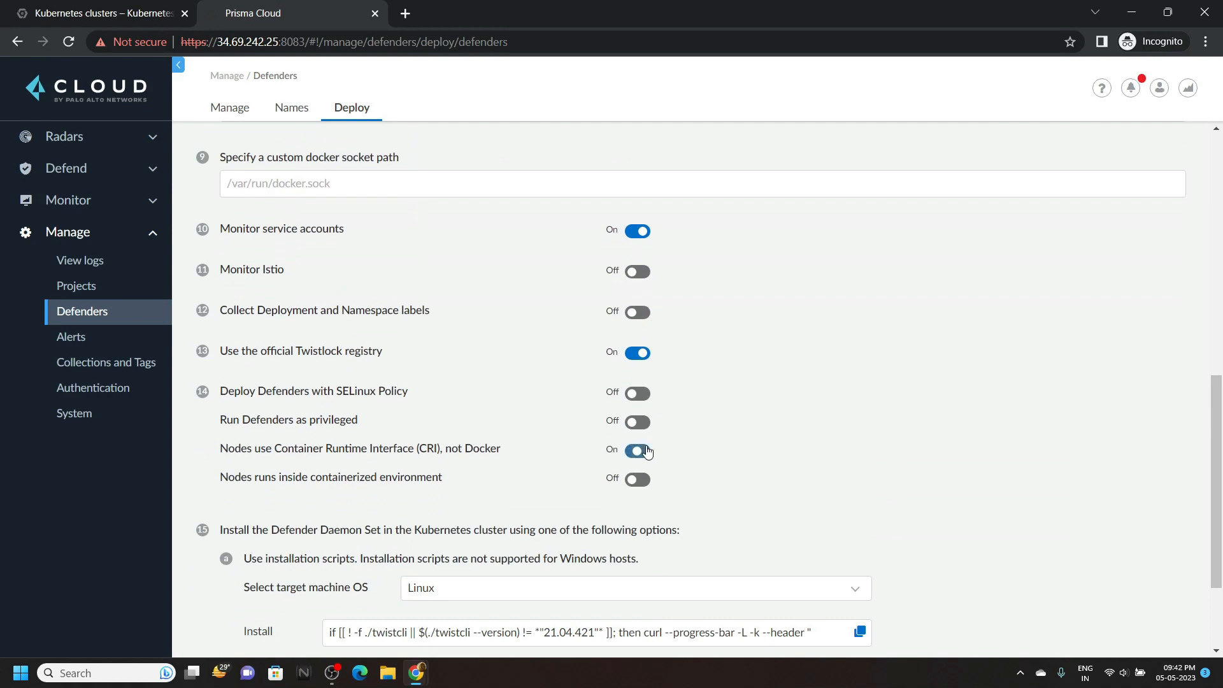
scroll("down", 3)
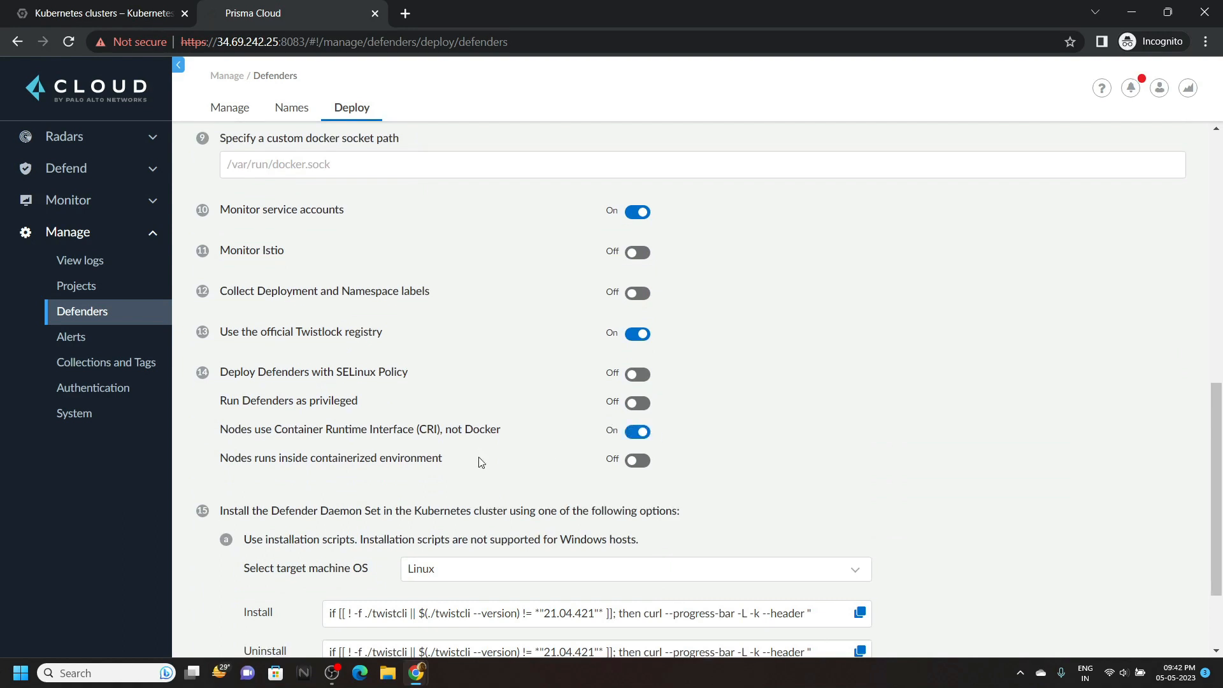
scroll("down", 3)
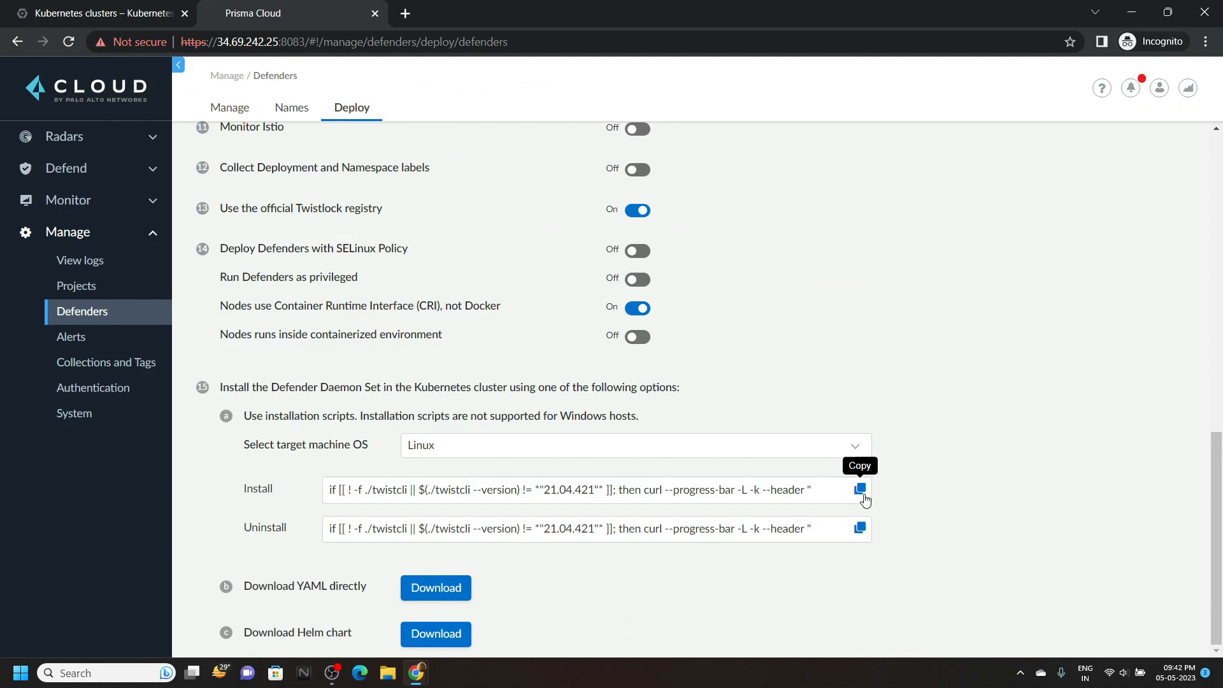
left_click(860, 489)
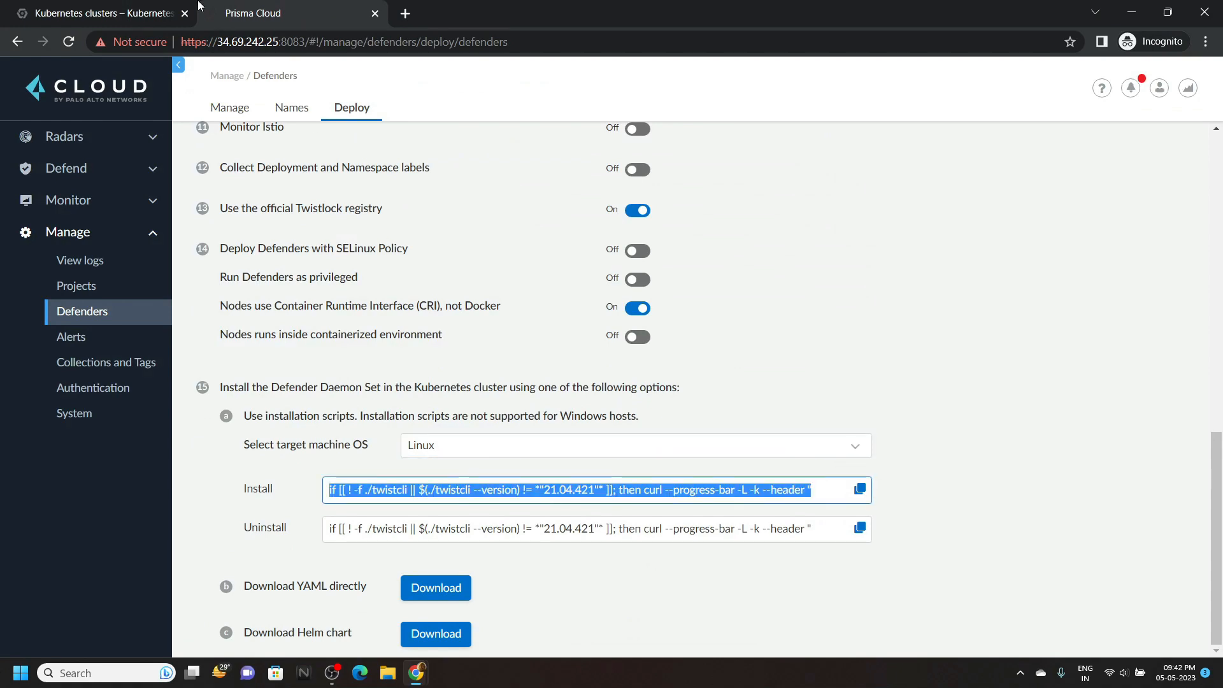
left_click(93, 12)
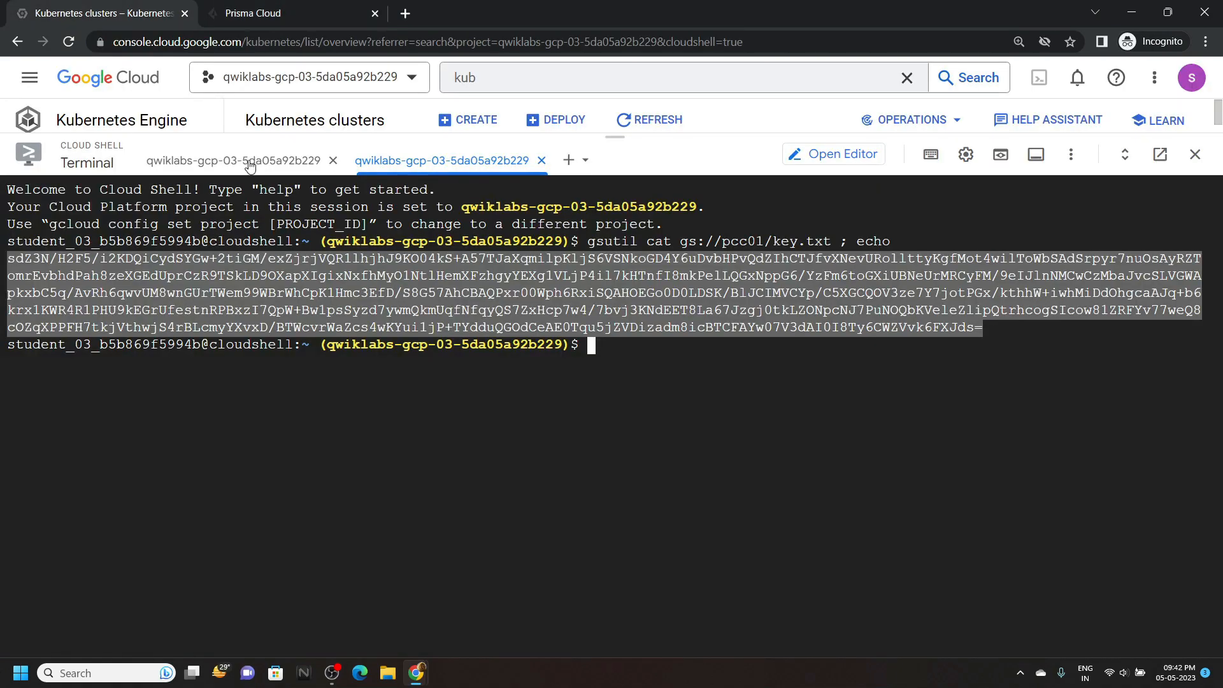
- Run the Defender DaemonSet install script in Cloud Shell, then return to the Prisma Cloud Manage view
left_click(232, 161)
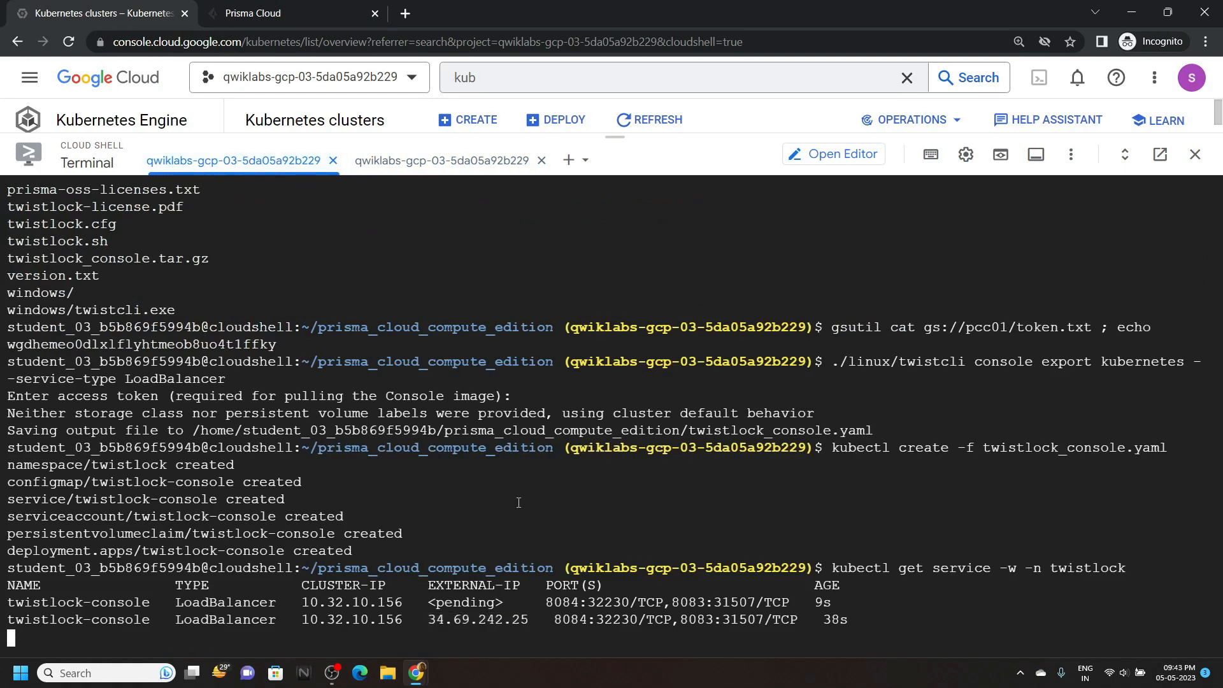
key("ctrl+c")
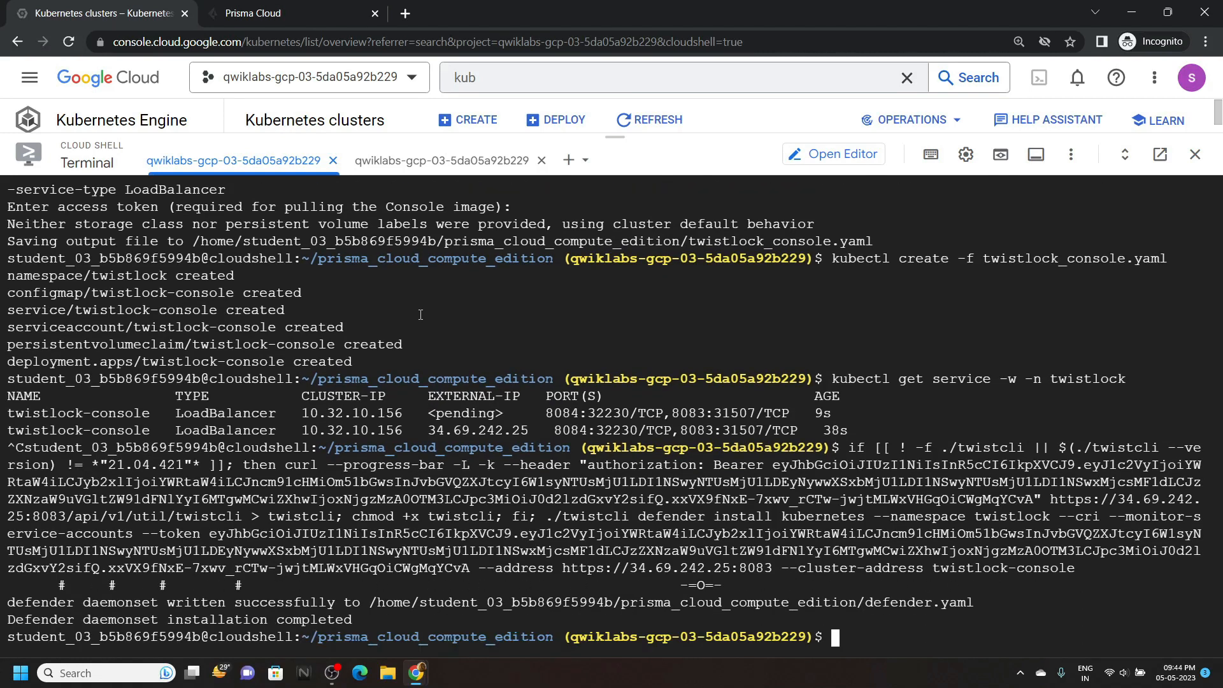
left_click(252, 13)
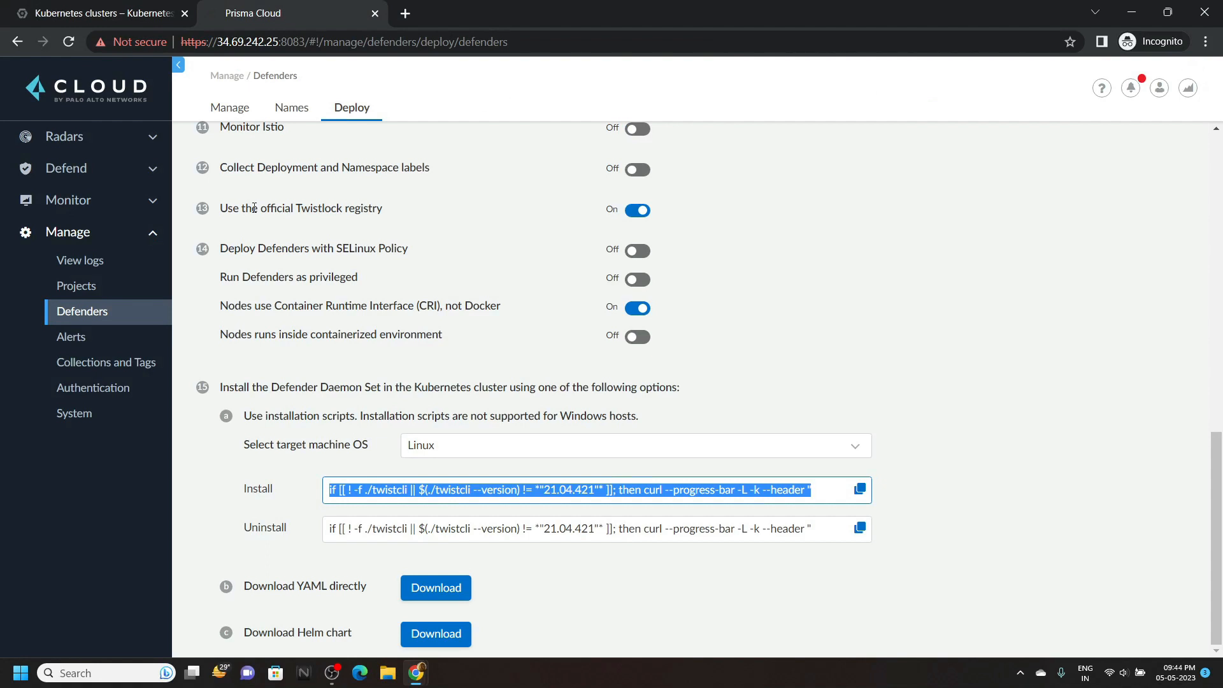
scroll("up", 3)
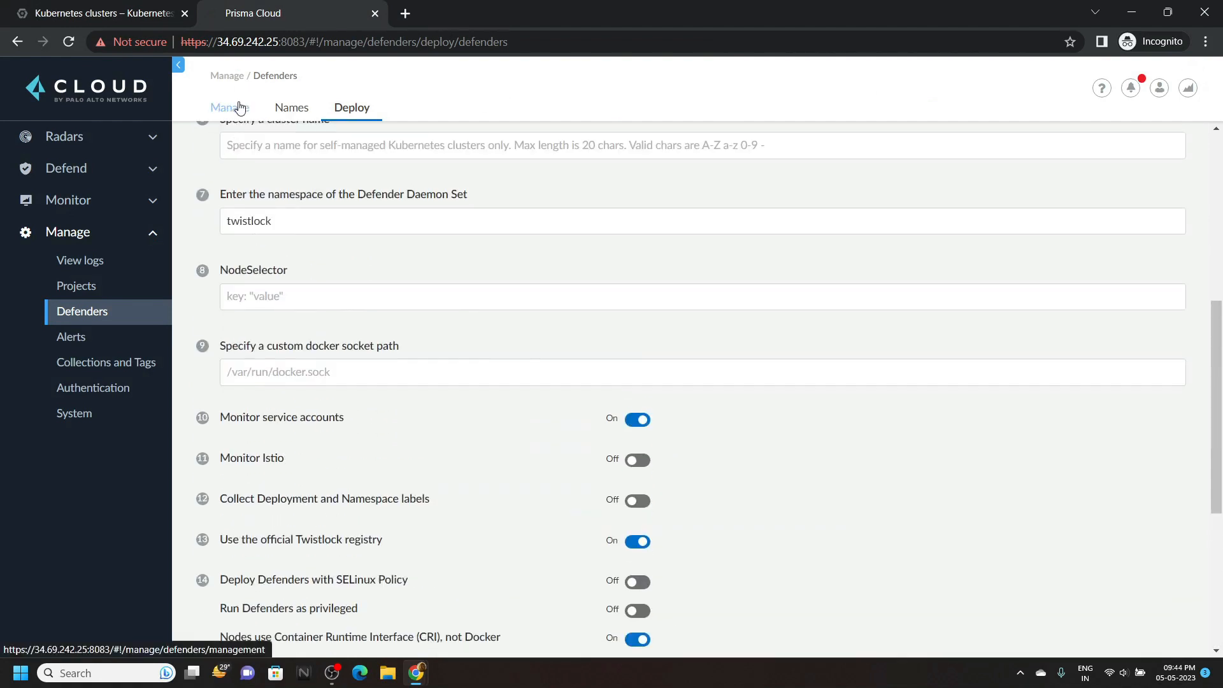
left_click(229, 107)
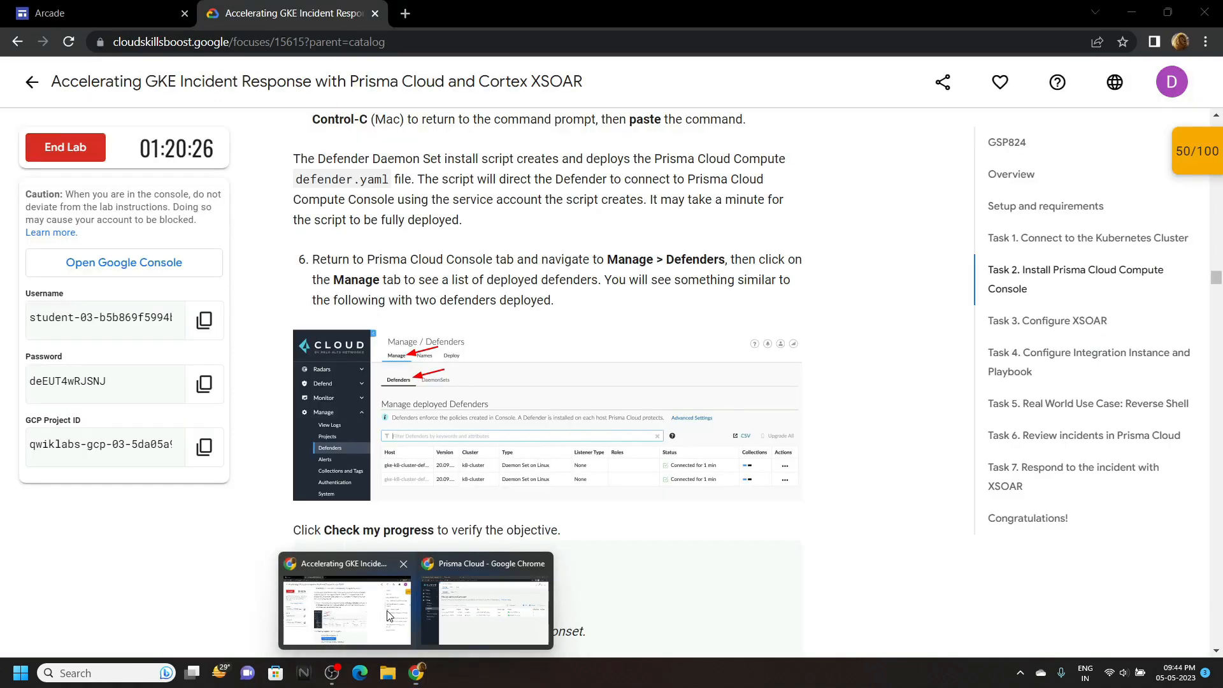
- Verify the Install Defender daemonset task, reaching a 100/100 lab score
scroll("down", 3)
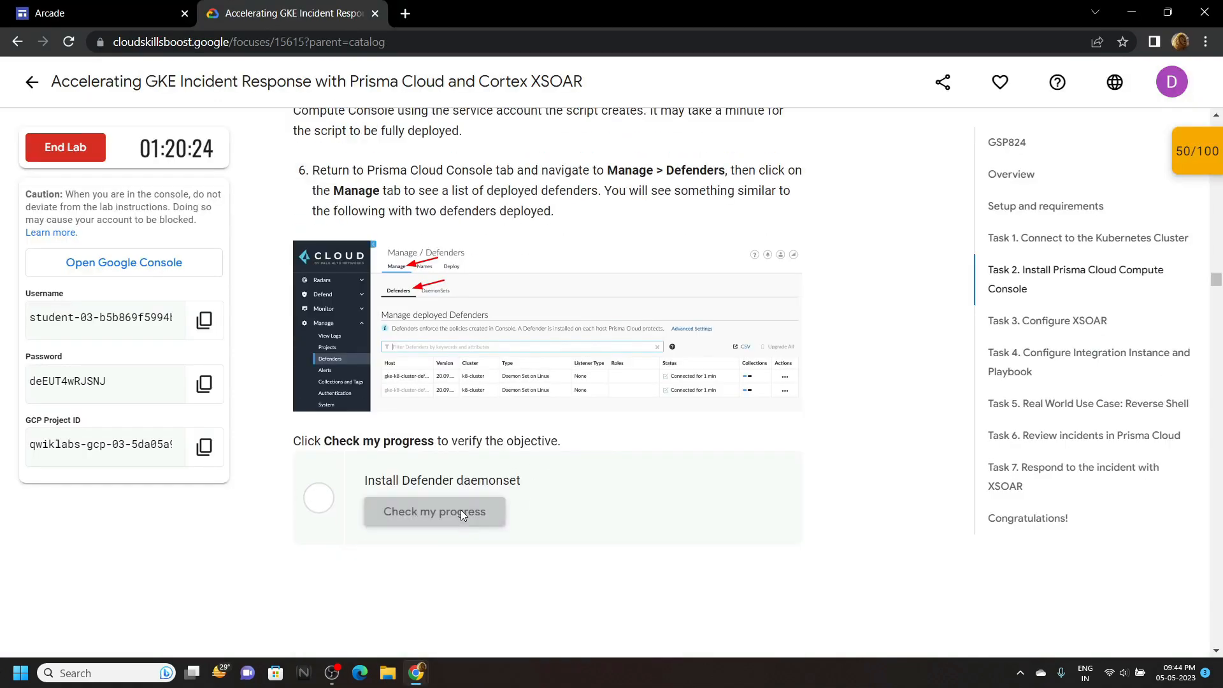
left_click(435, 511)
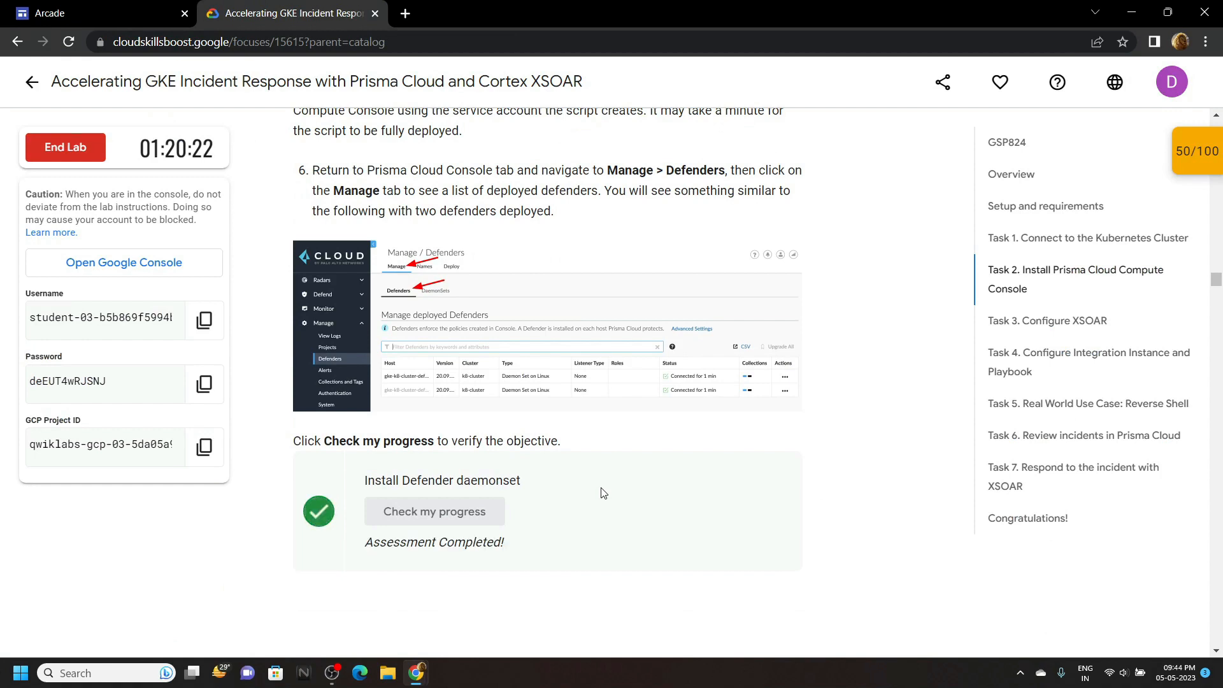
left_click(1194, 150)
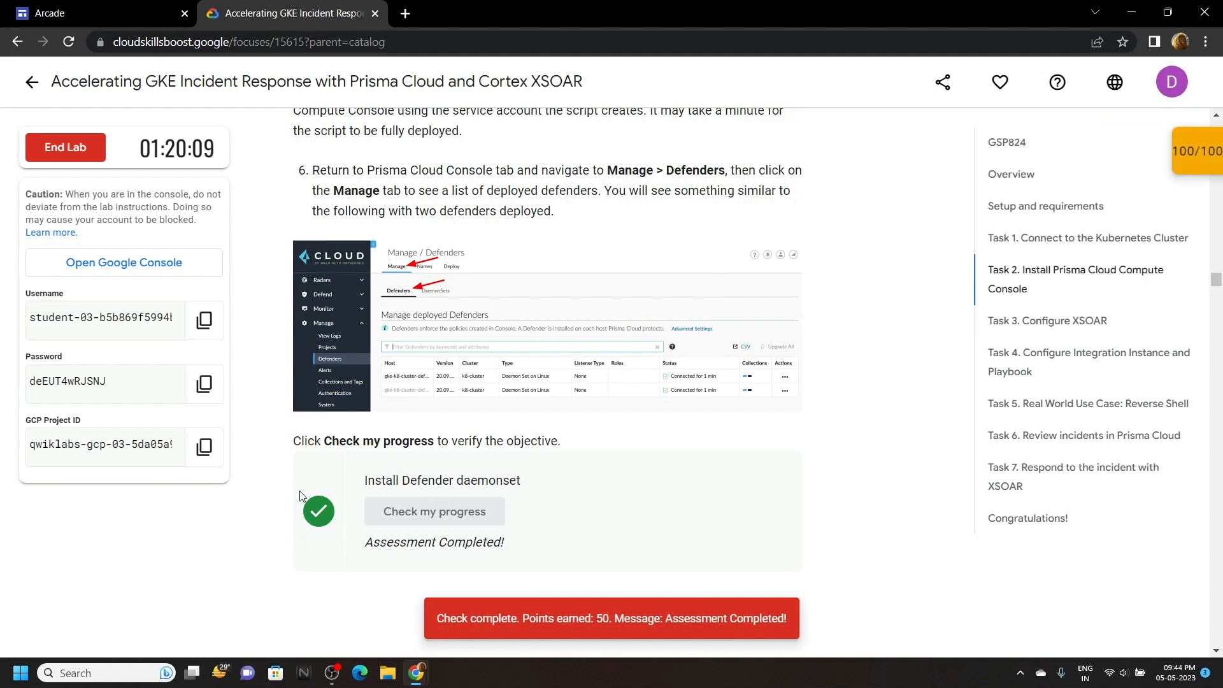
- End the lab and confirm, leaving the survey open
left_click(65, 148)
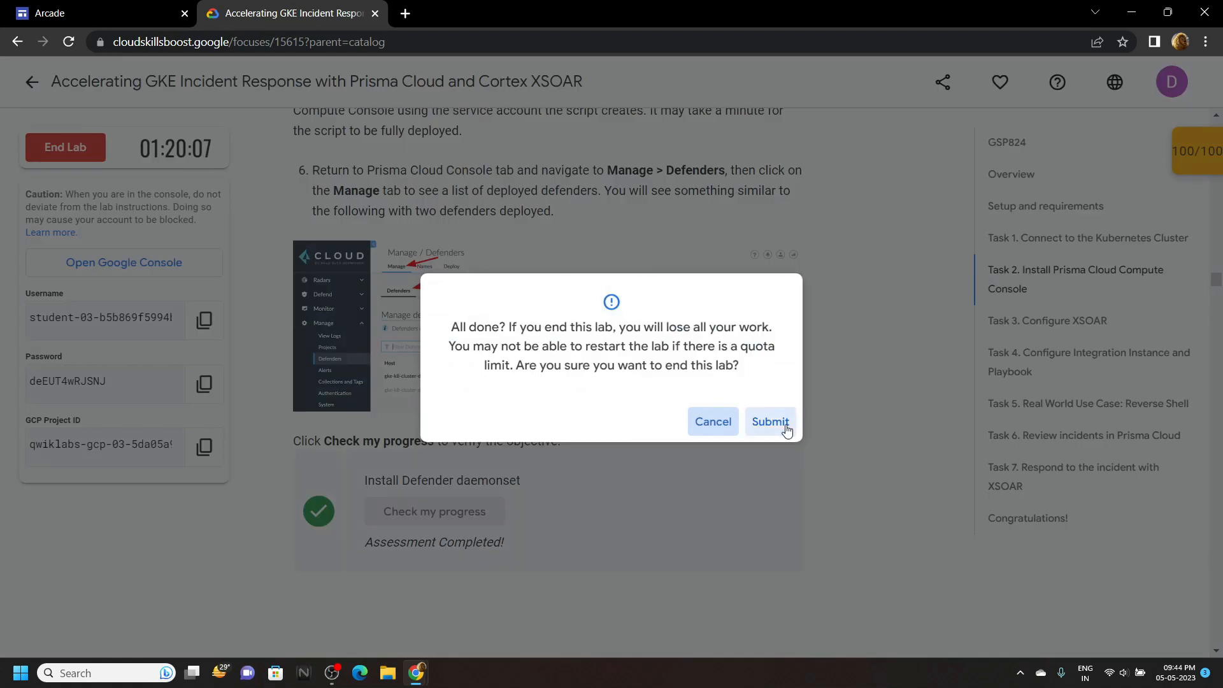
left_click(768, 422)
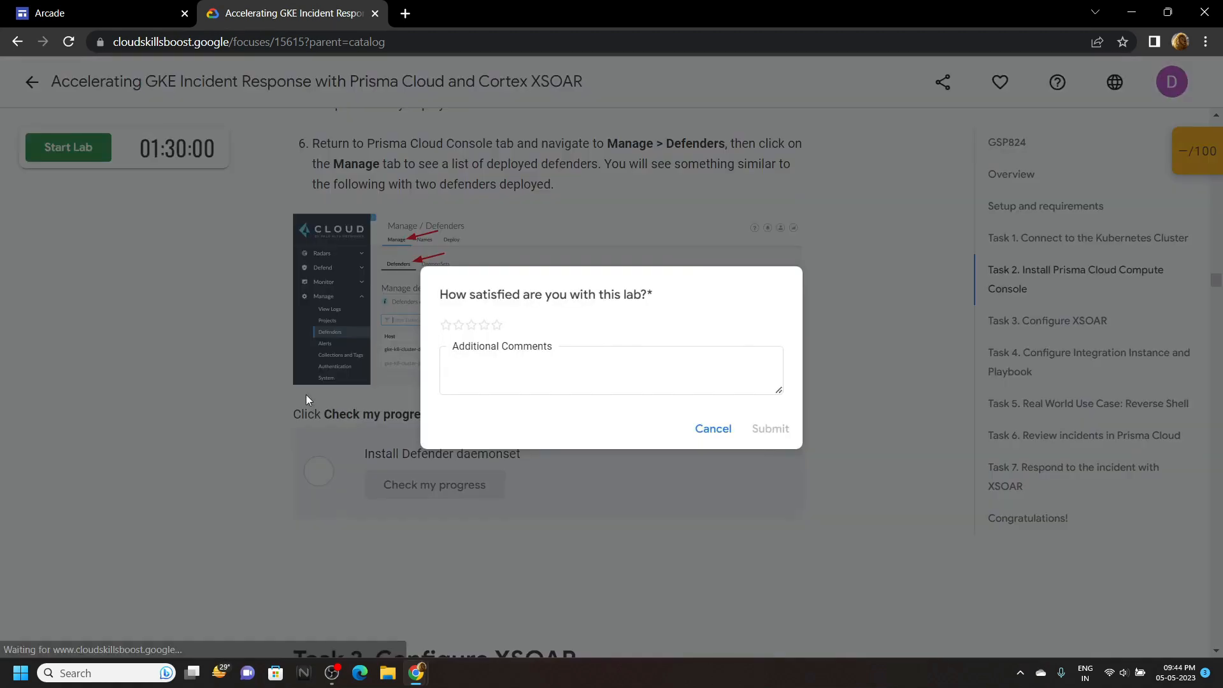